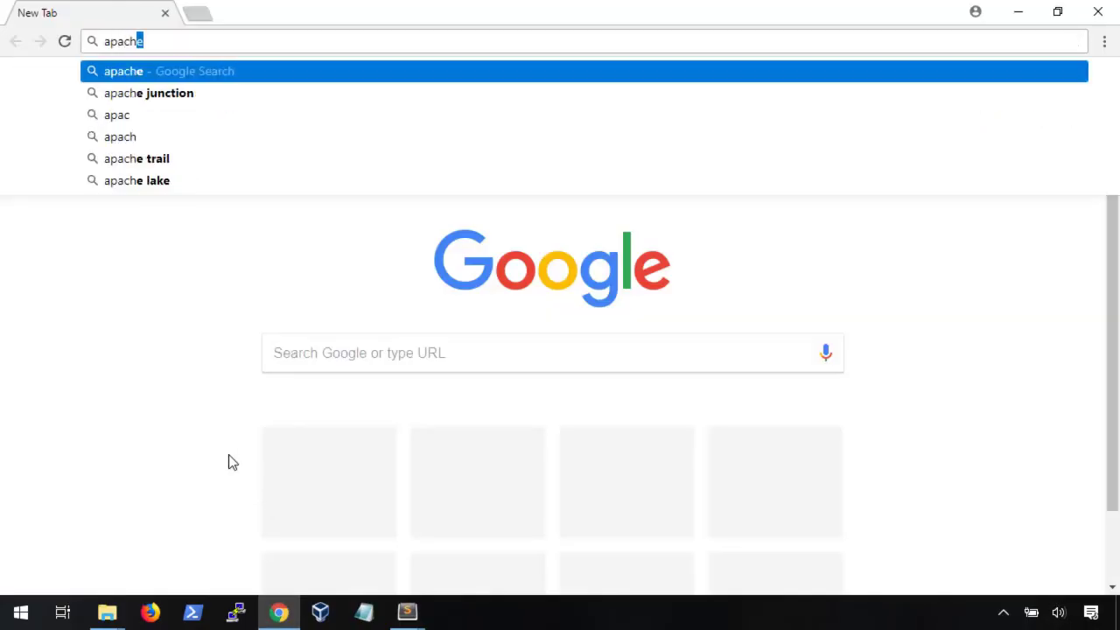
Search for apache, reach the Apache Friends downloads and start the XAMPP for Windows 7.2.5 download
key("Return")
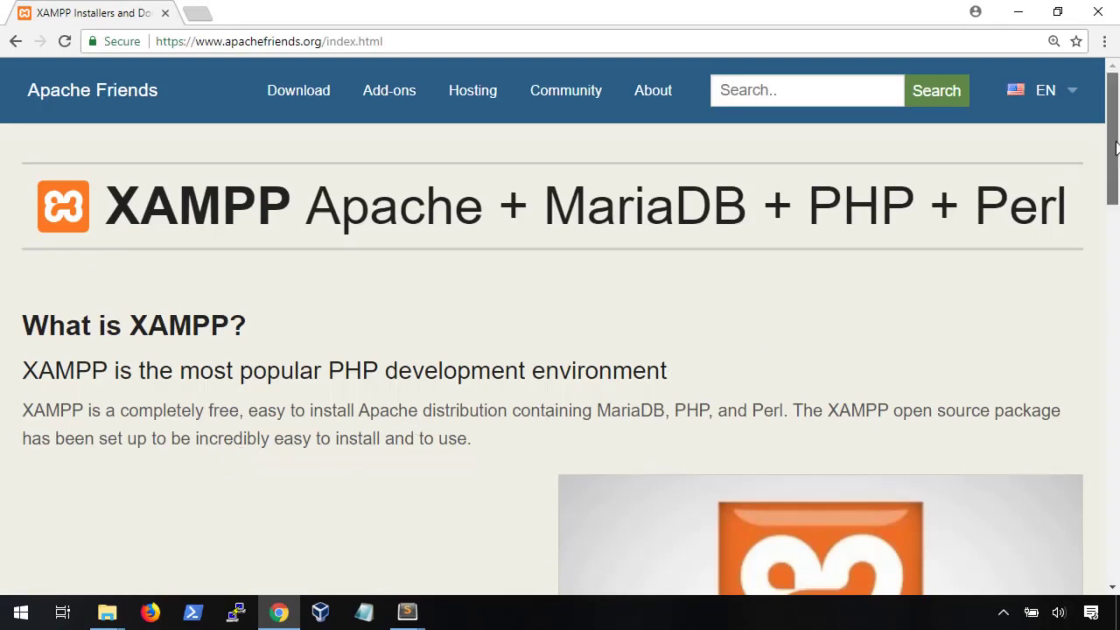
scroll("down", 3)
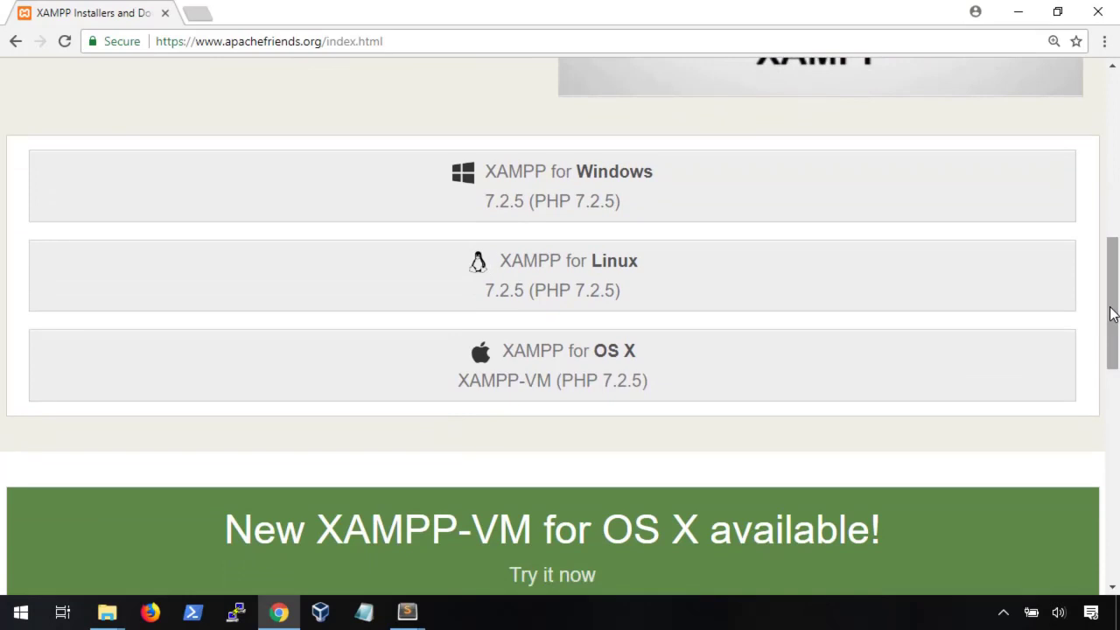
mouse_move(773, 192)
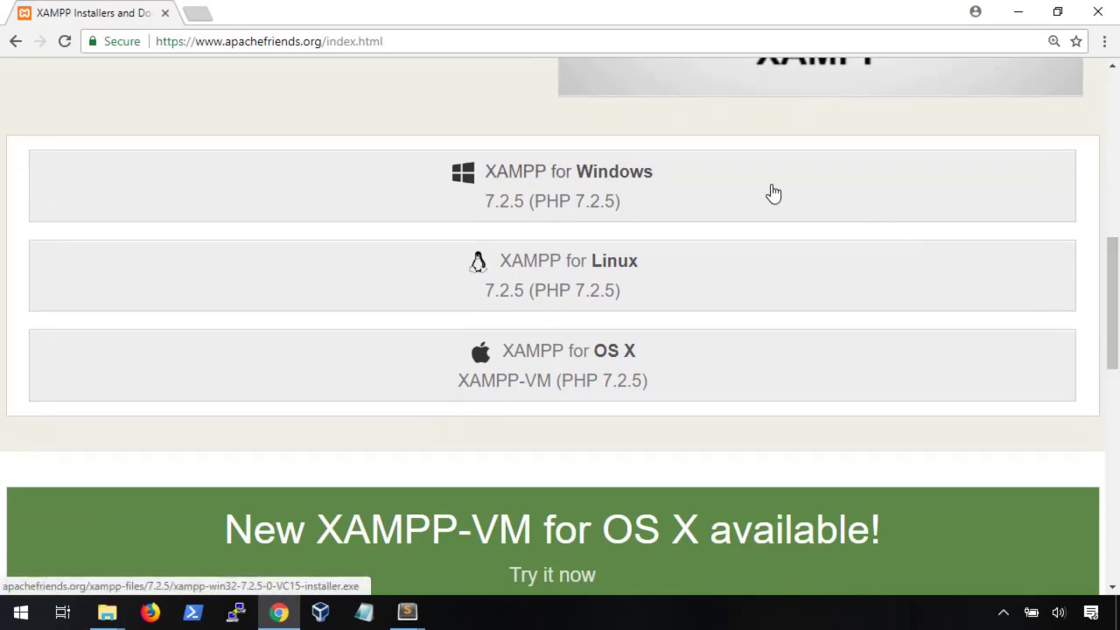
left_click(551, 185)
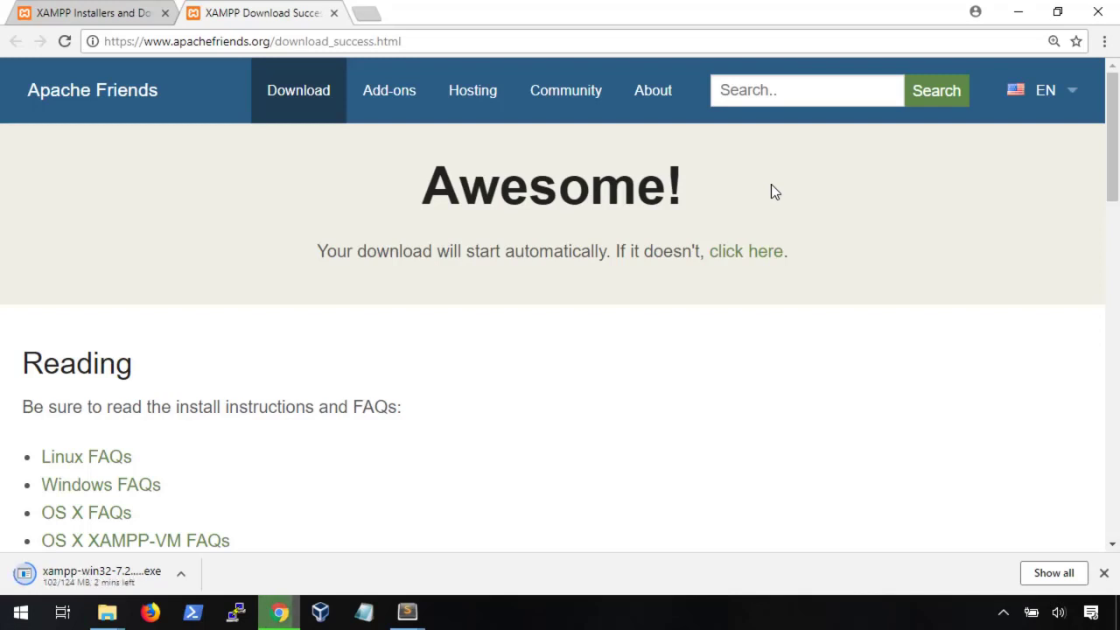
mouse_move(305, 487)
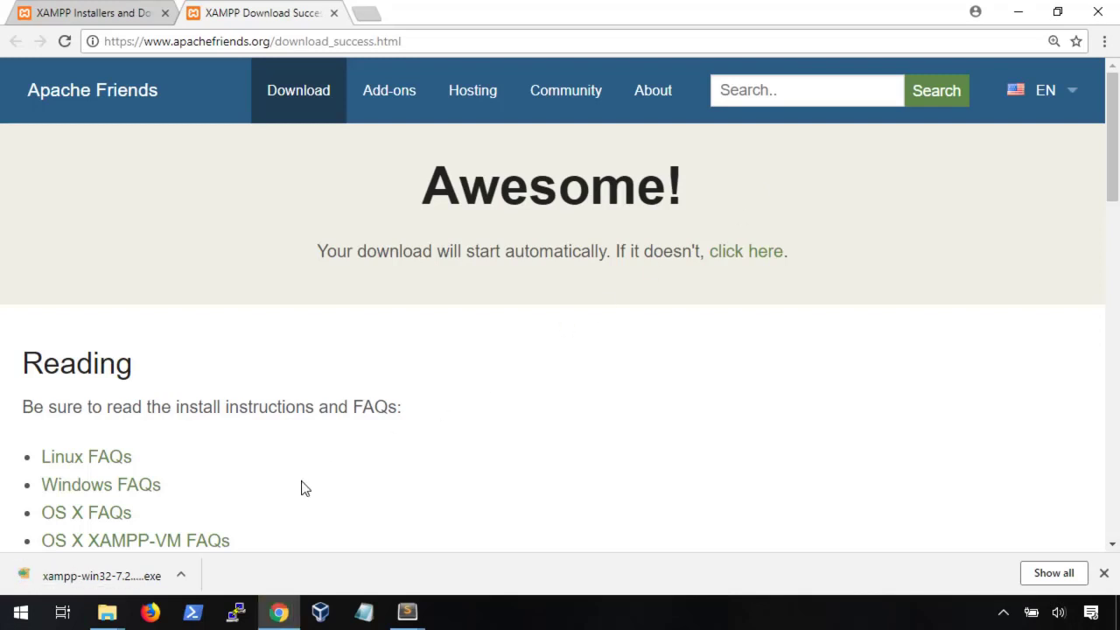
Launch the downloaded XAMPP installer and dismiss the UAC restriction warning
left_click(106, 612)
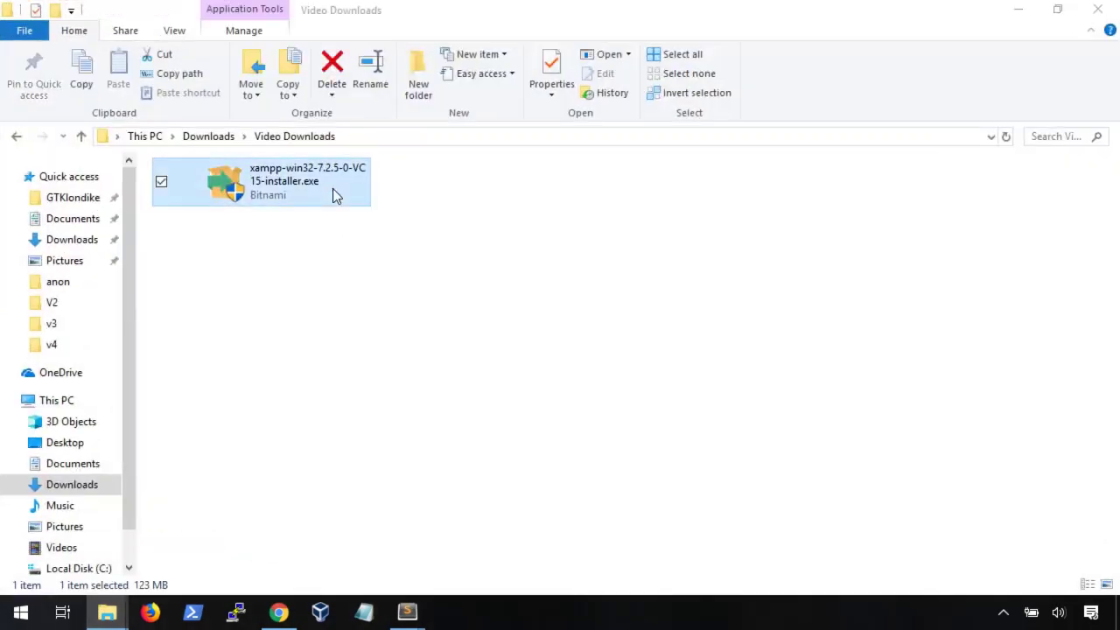
double_click(263, 180)
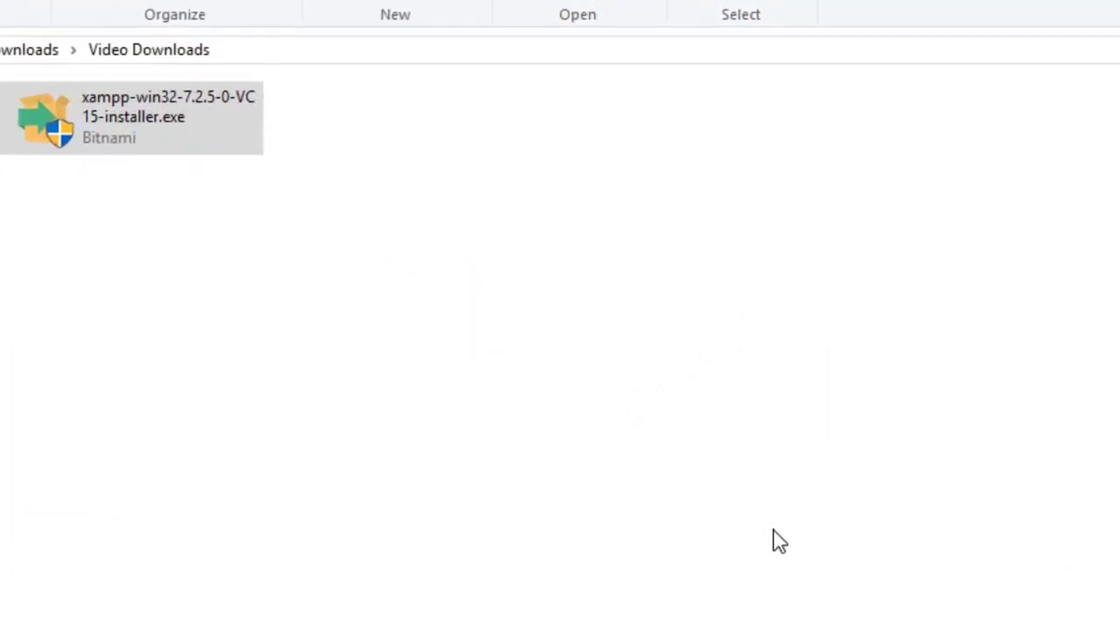
double_click(131, 115)
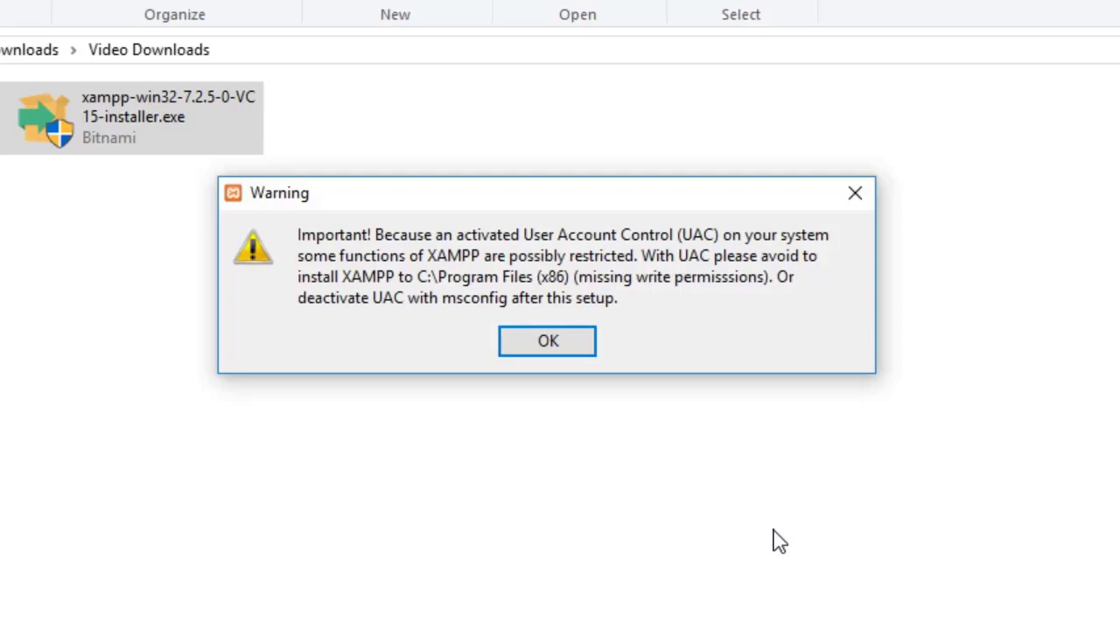
left_click(546, 339)
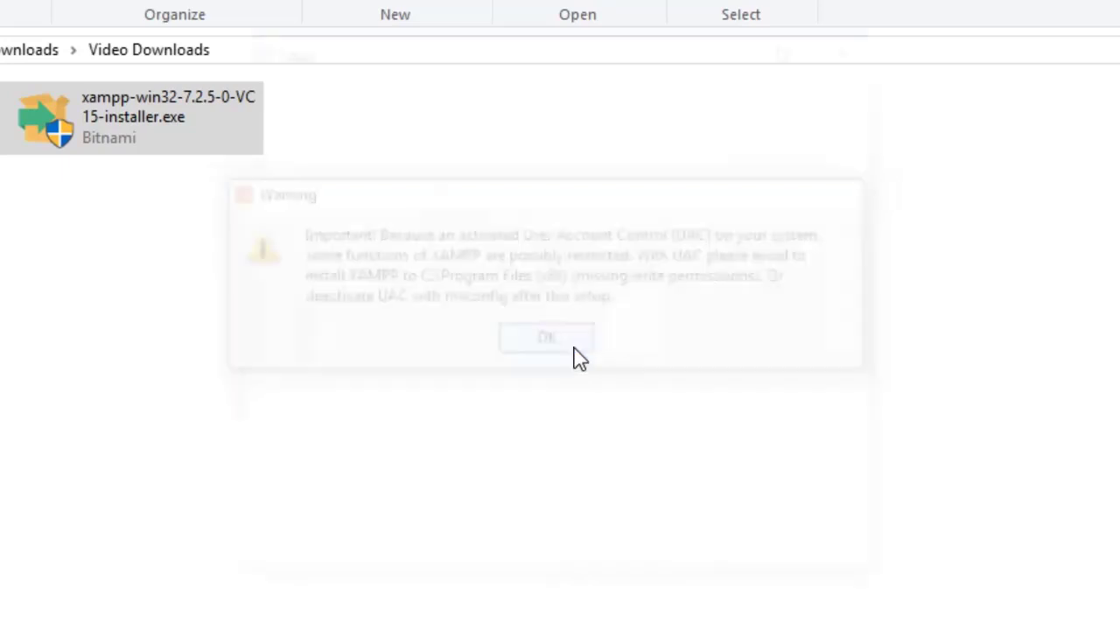
left_click(546, 338)
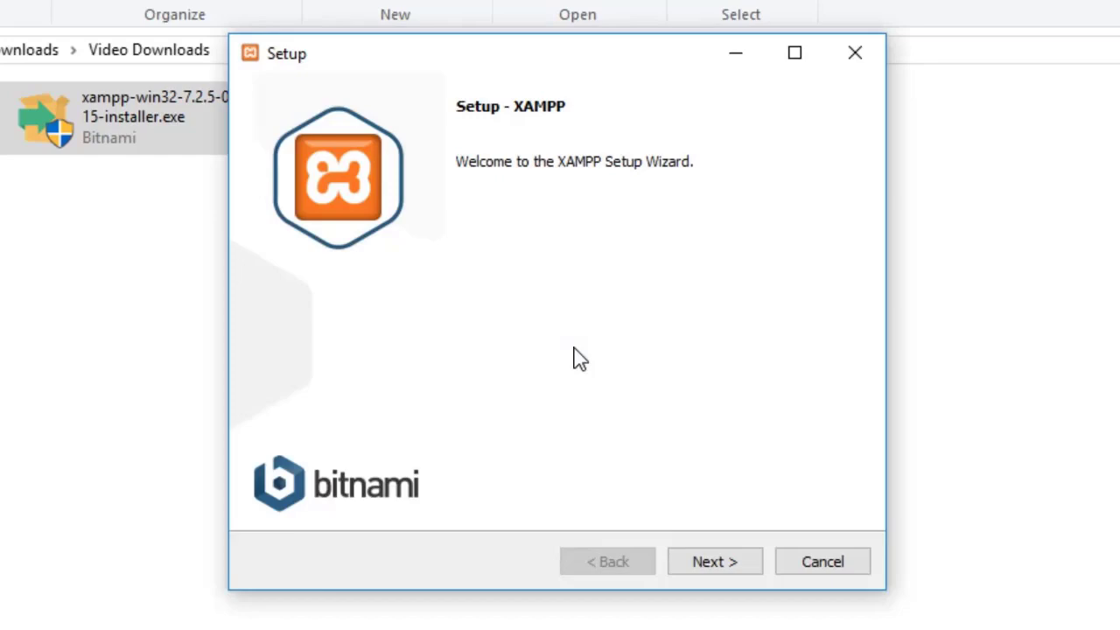
Install all components into C:\xampp, opting out of the Bitnami information
left_click(714, 560)
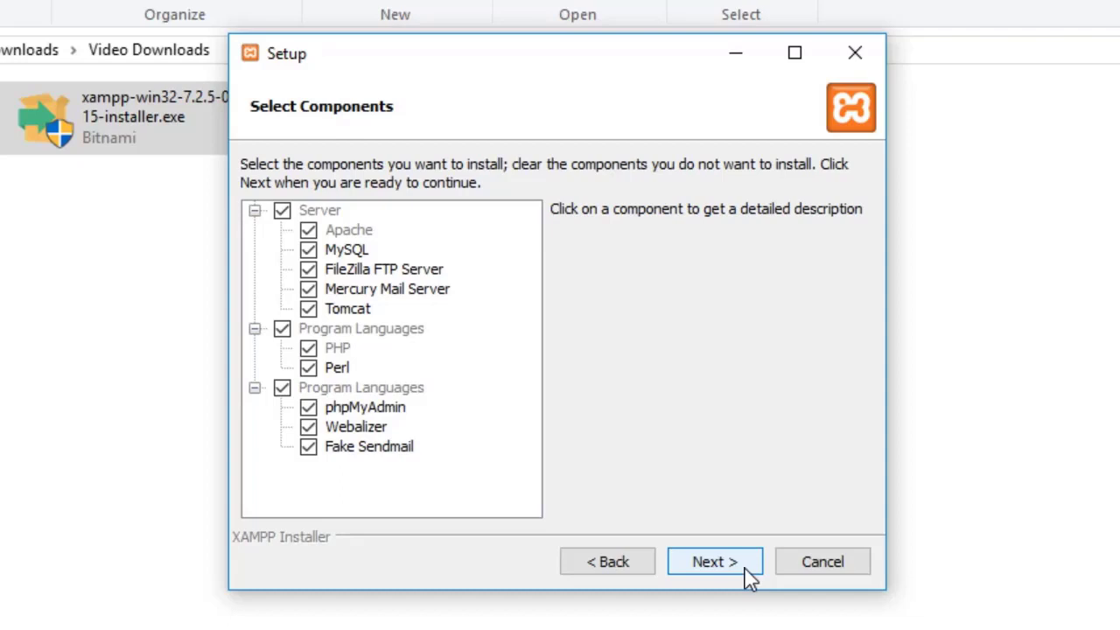
left_click(714, 560)
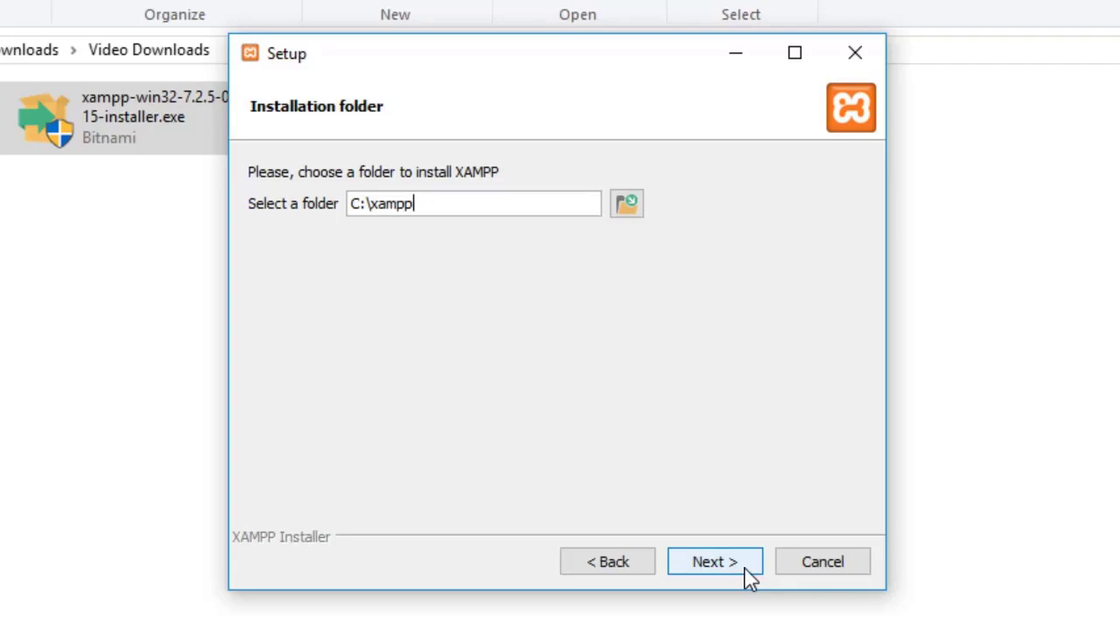
left_click(714, 560)
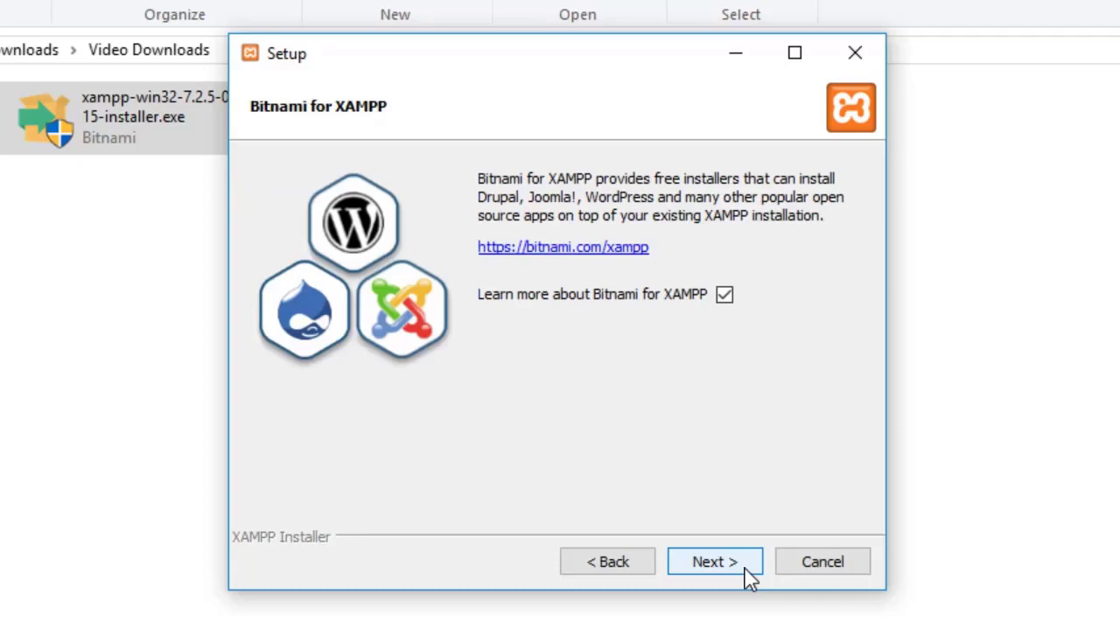
left_click(724, 294)
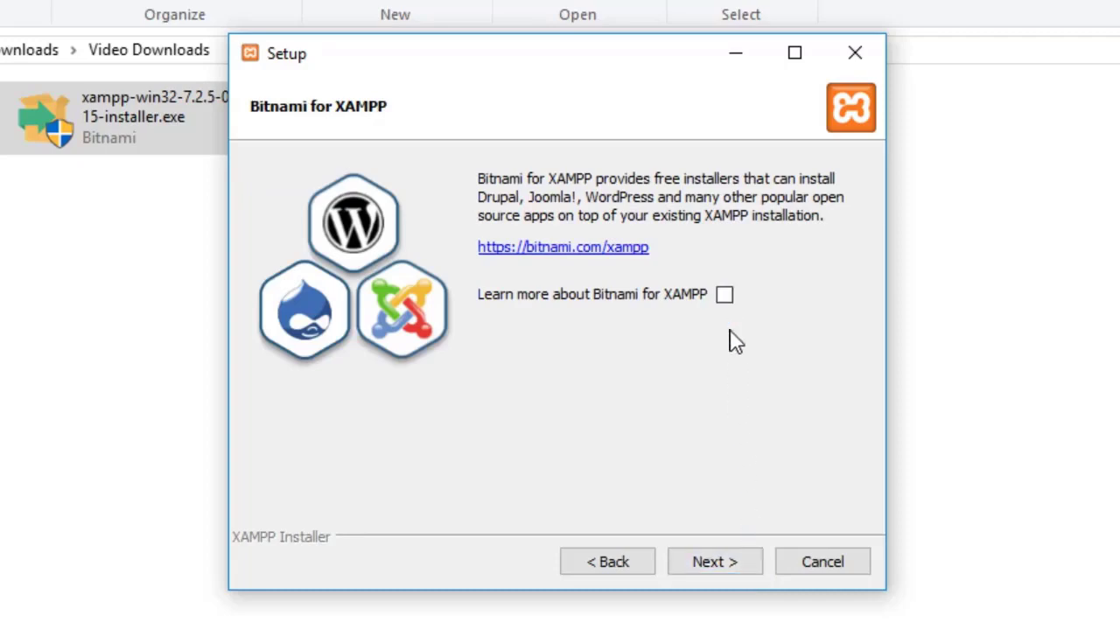
left_click(714, 560)
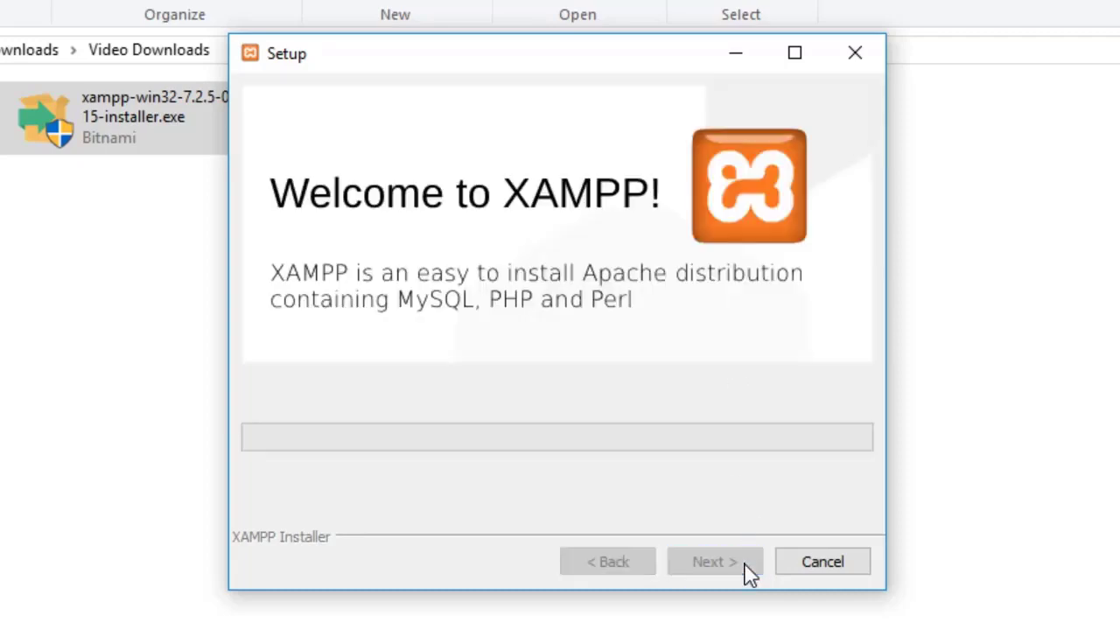
left_click(714, 560)
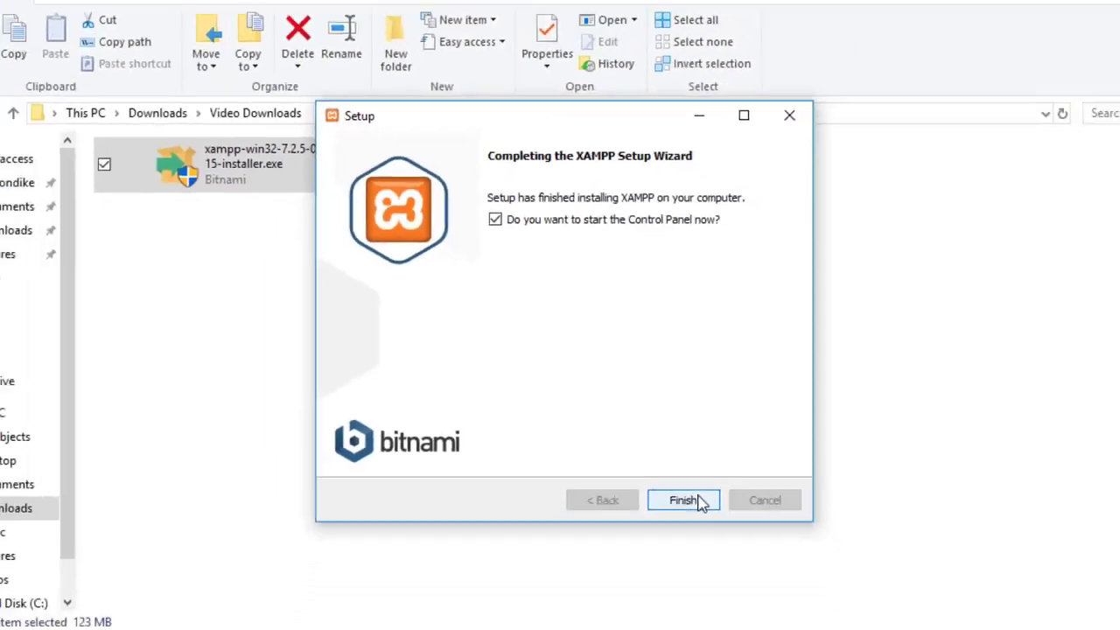
Launch the Control Panel in English and start the Apache and MySQL services
left_click(683, 501)
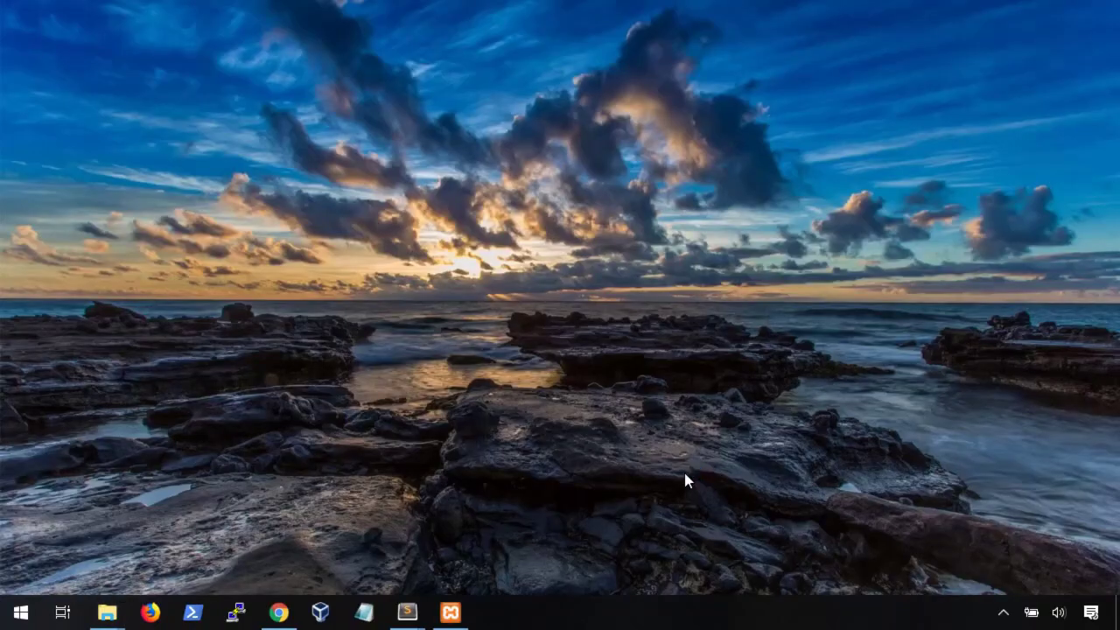
left_click(451, 613)
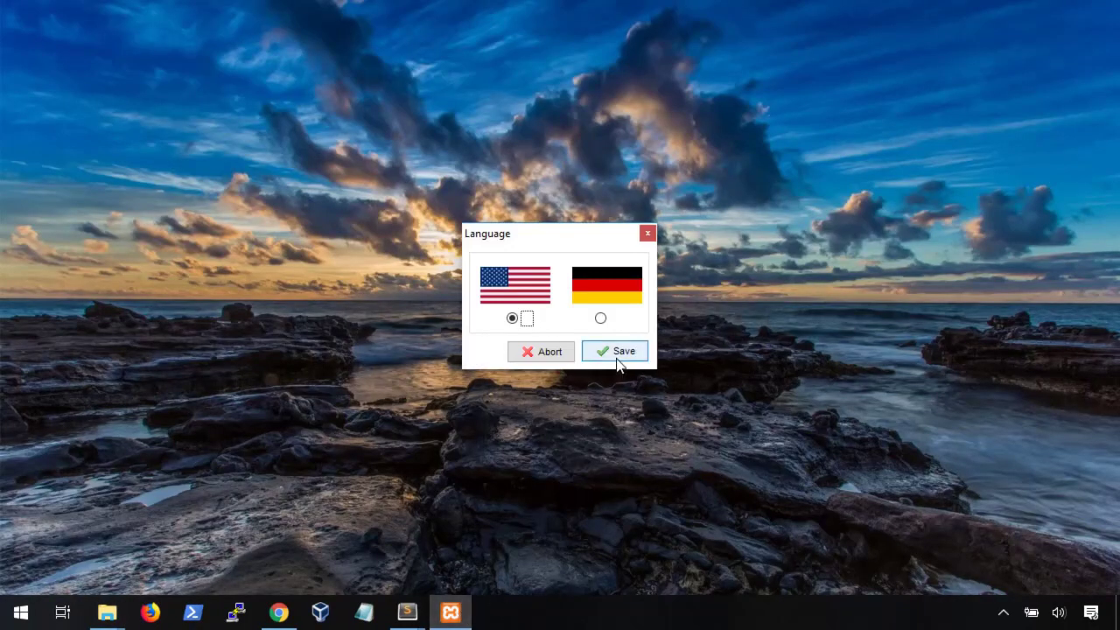
left_click(614, 350)
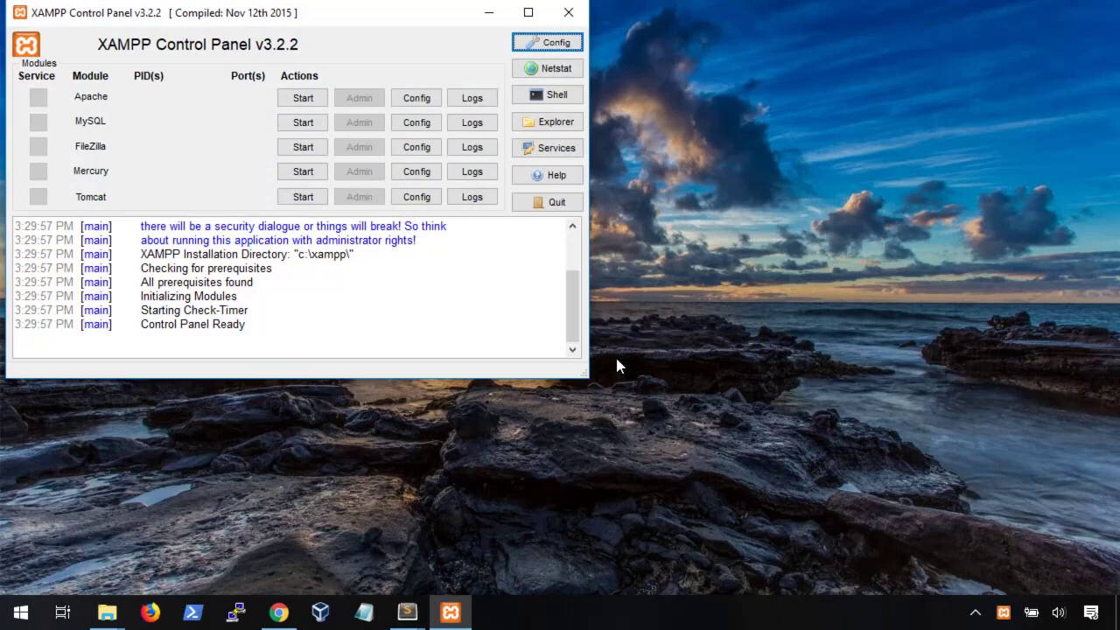
left_click(300, 98)
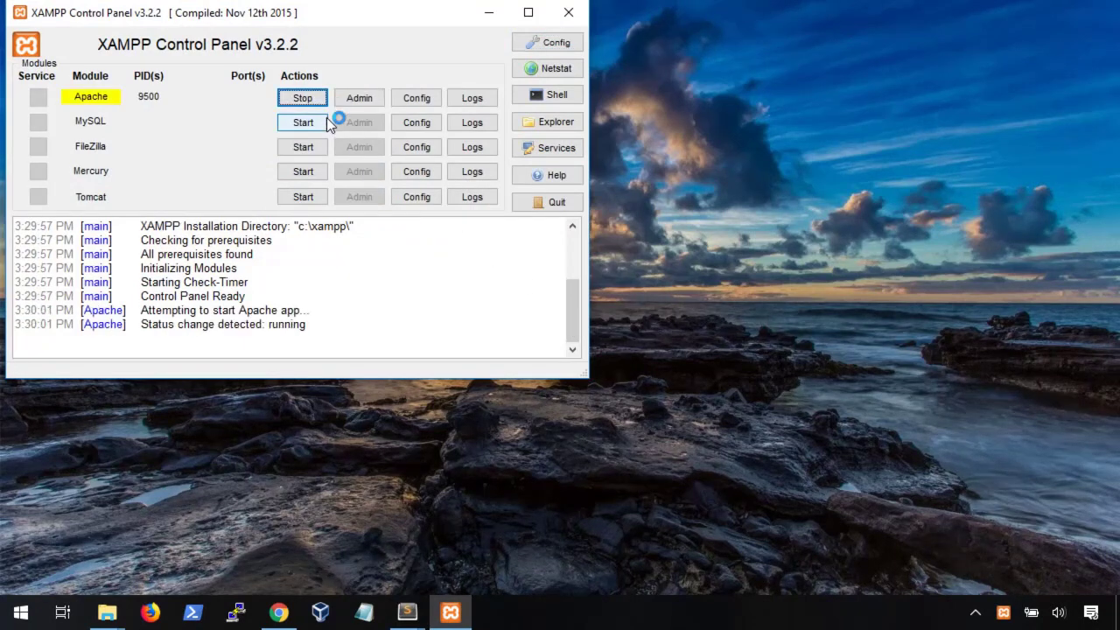
left_click(301, 123)
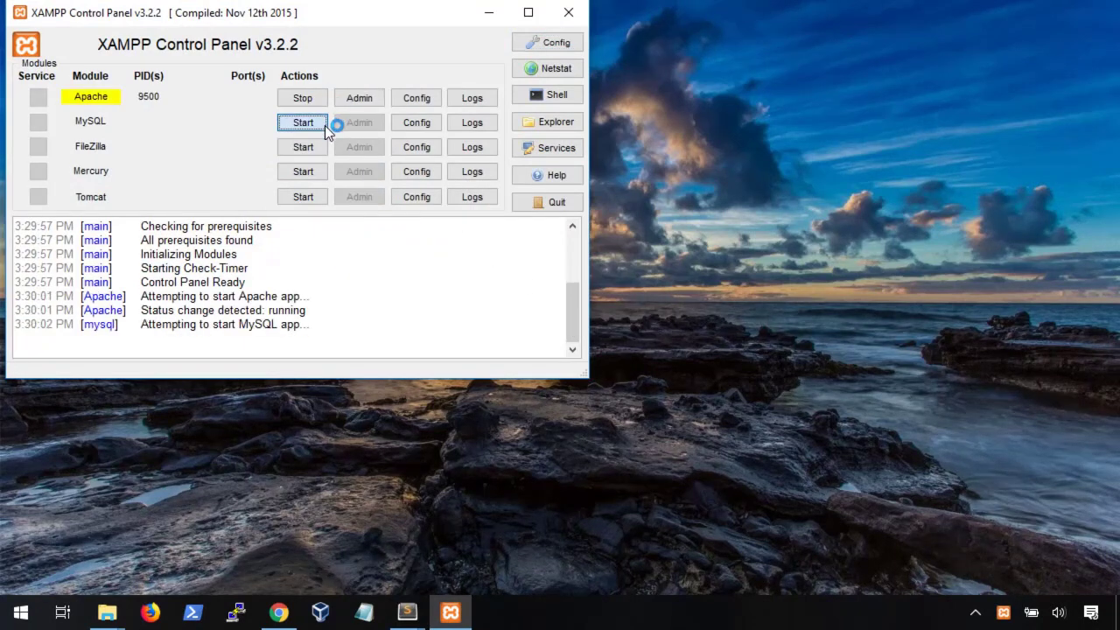
left_click(301, 122)
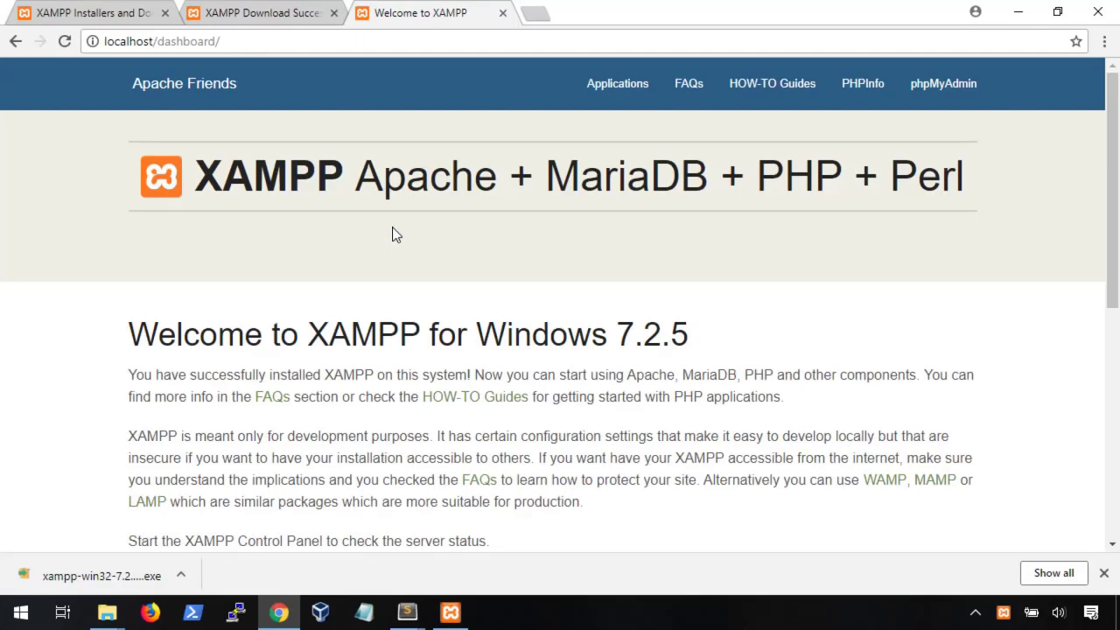
Browse the localhost dashboard's Applications, HOW-TO Guides and PHPInfo pages
left_click(616, 84)
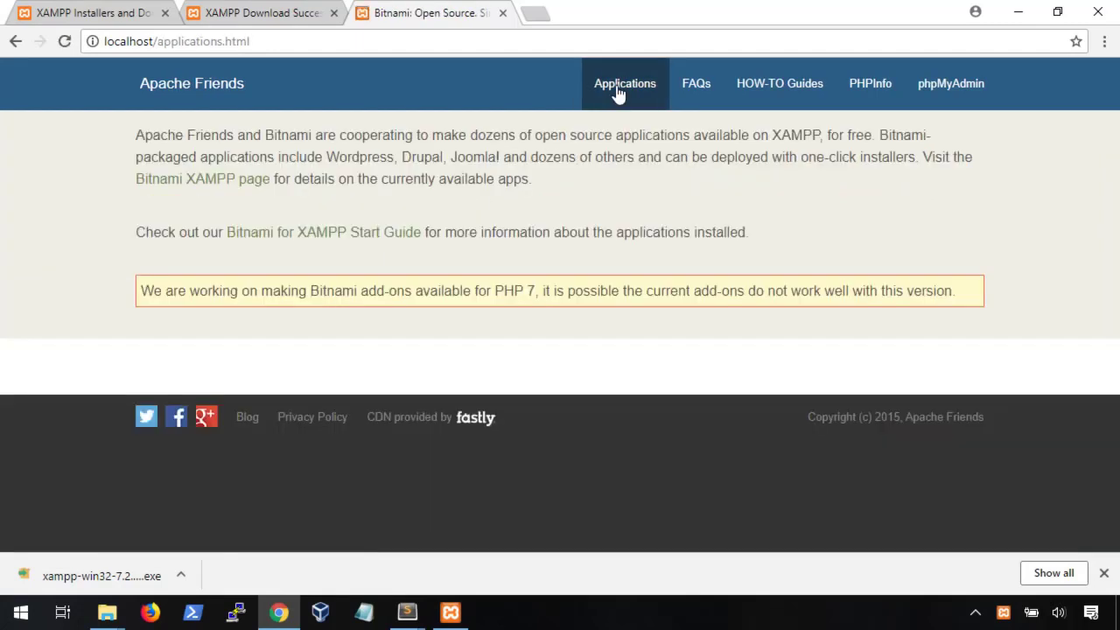
left_click(771, 84)
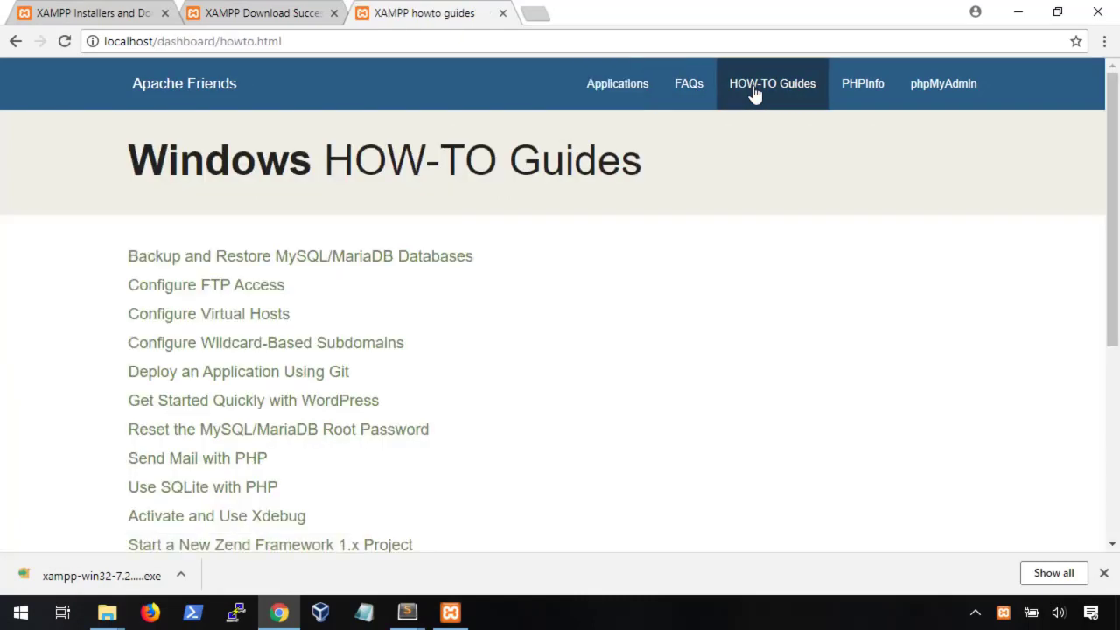
mouse_move(861, 84)
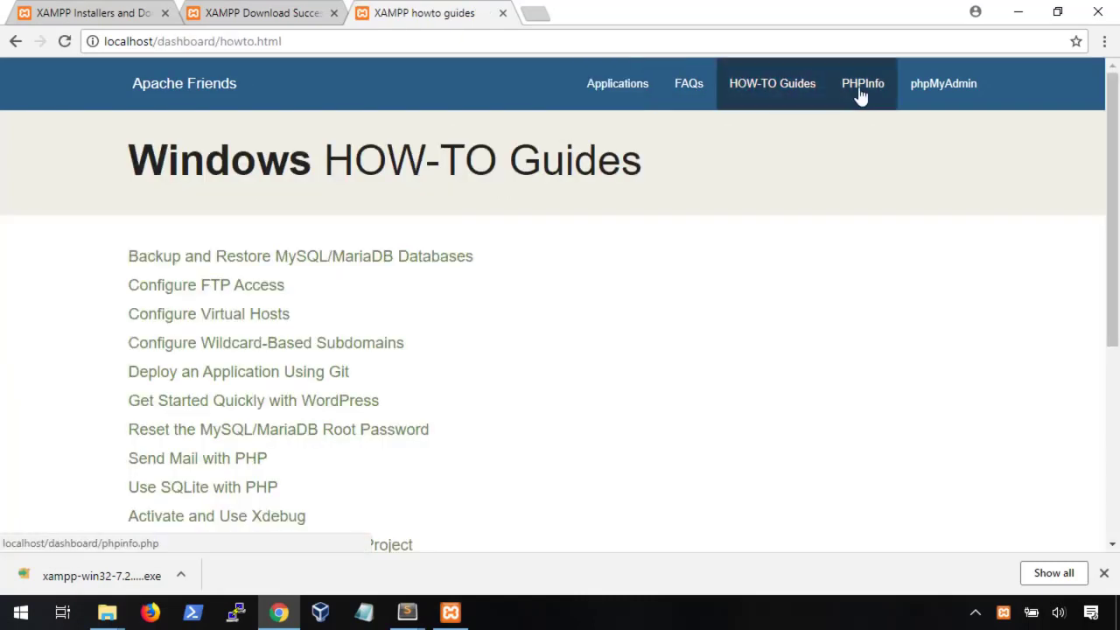
left_click(861, 84)
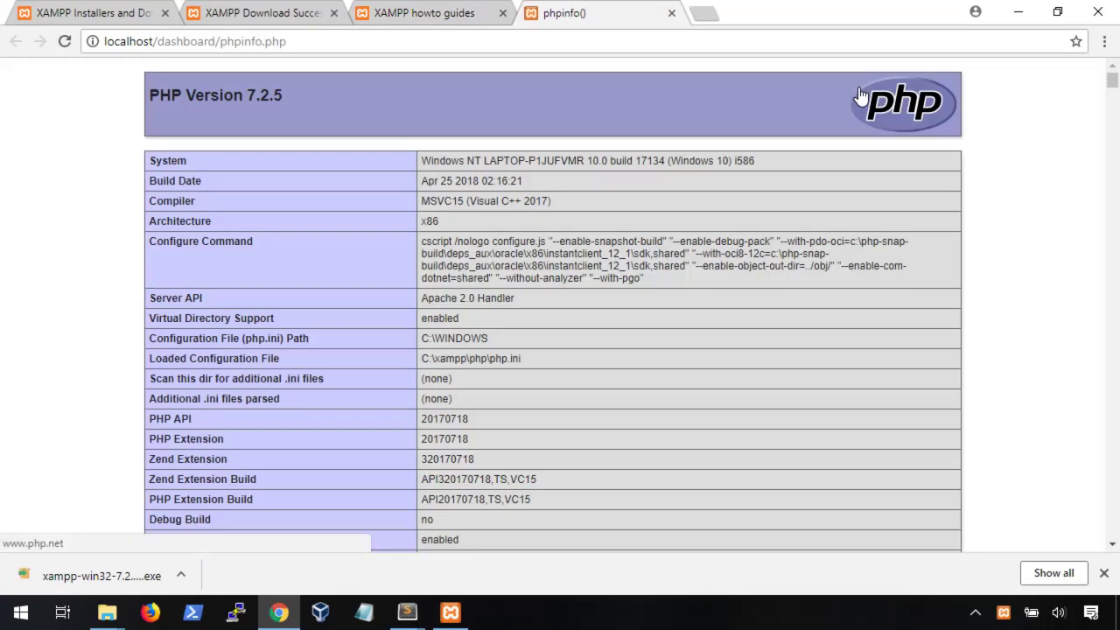
mouse_move(839, 91)
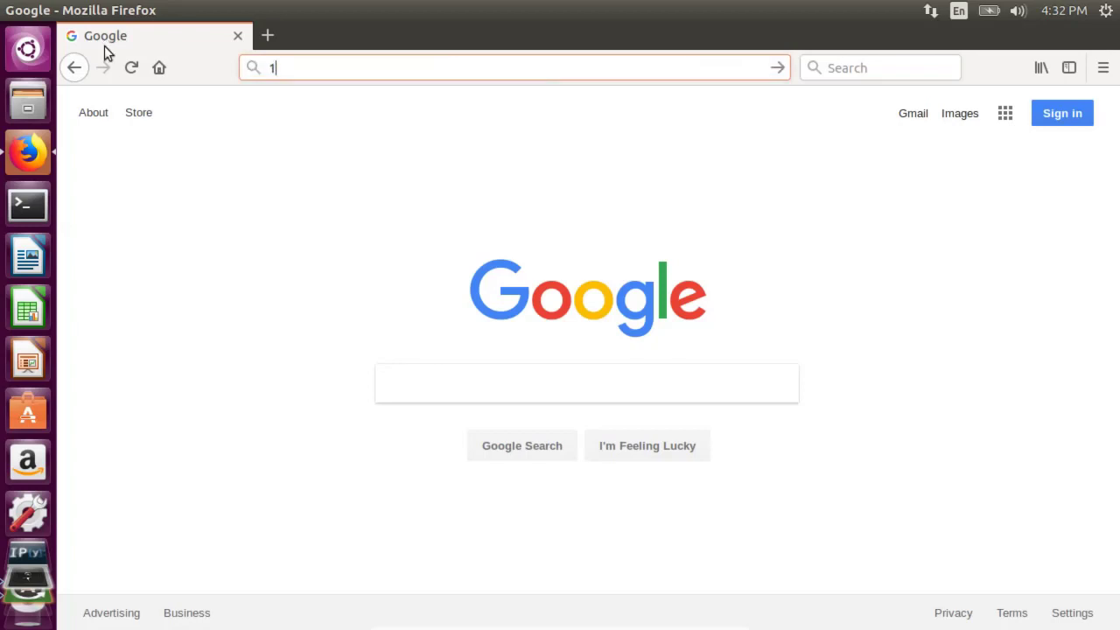
Reach the dashboard at 192.168.1.2 and browse Applications, HOW-TO Guides and PHPInfo
type("92.168.1.2/dashboard/")
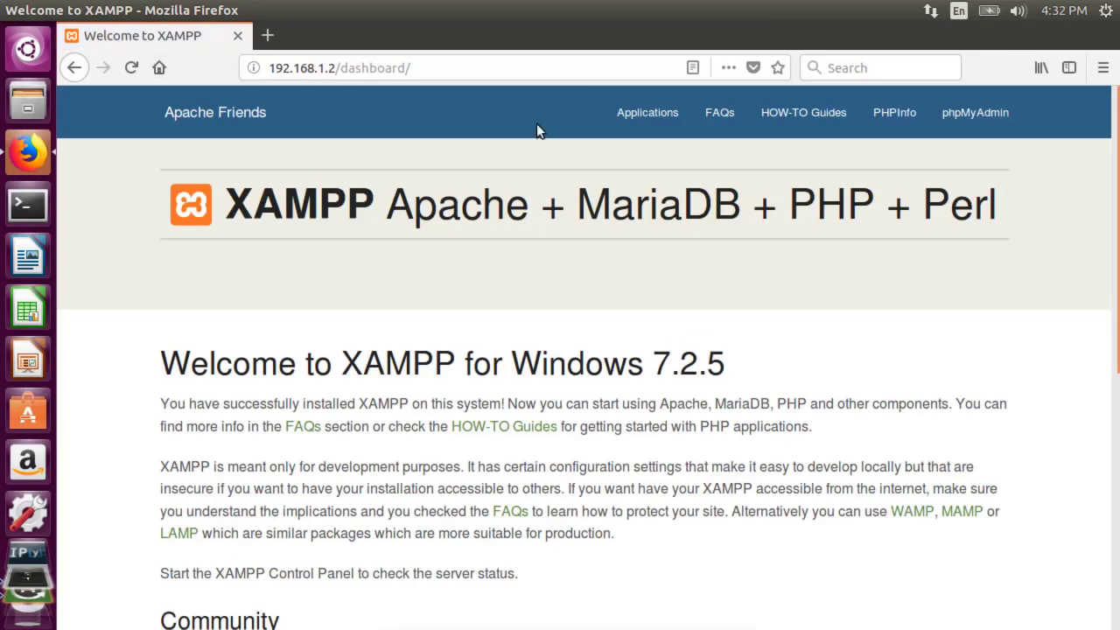
left_click(647, 112)
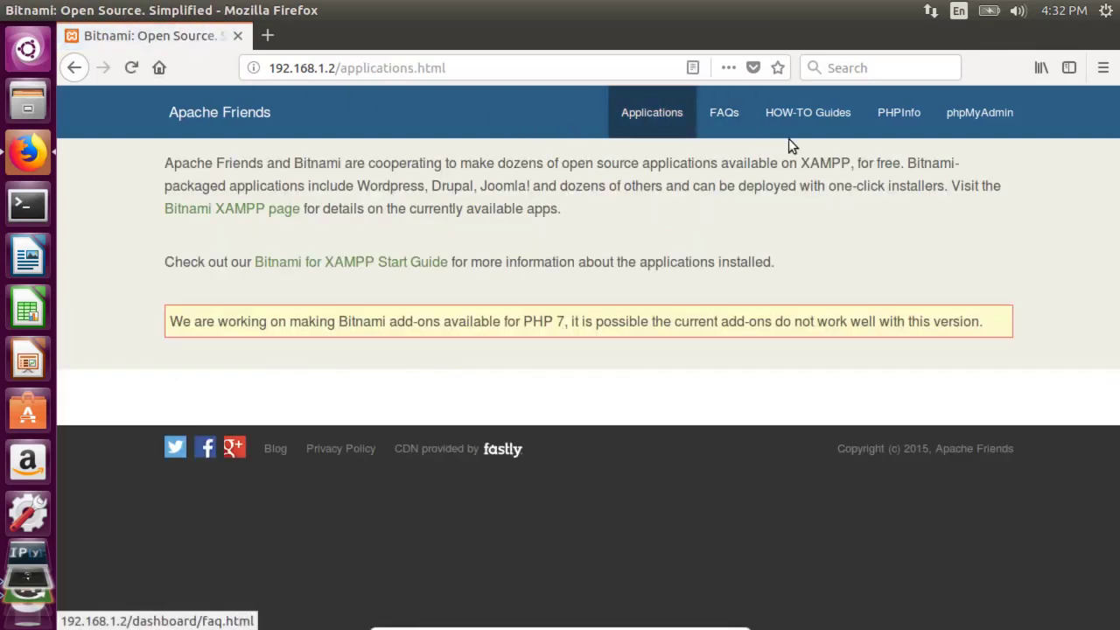
left_click(809, 112)
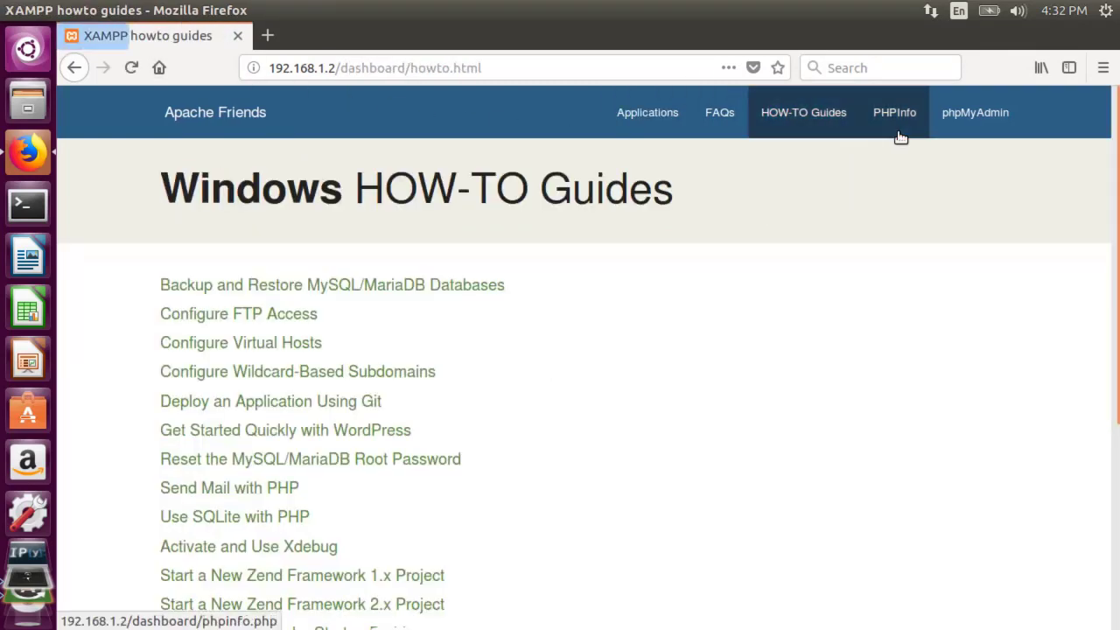
left_click(894, 112)
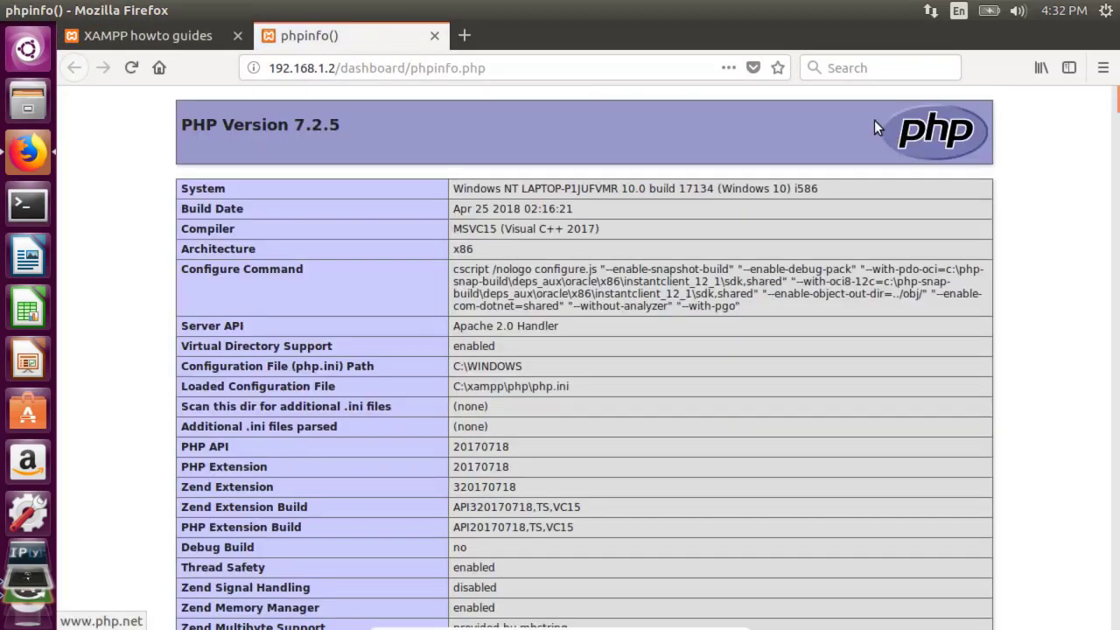
mouse_move(868, 119)
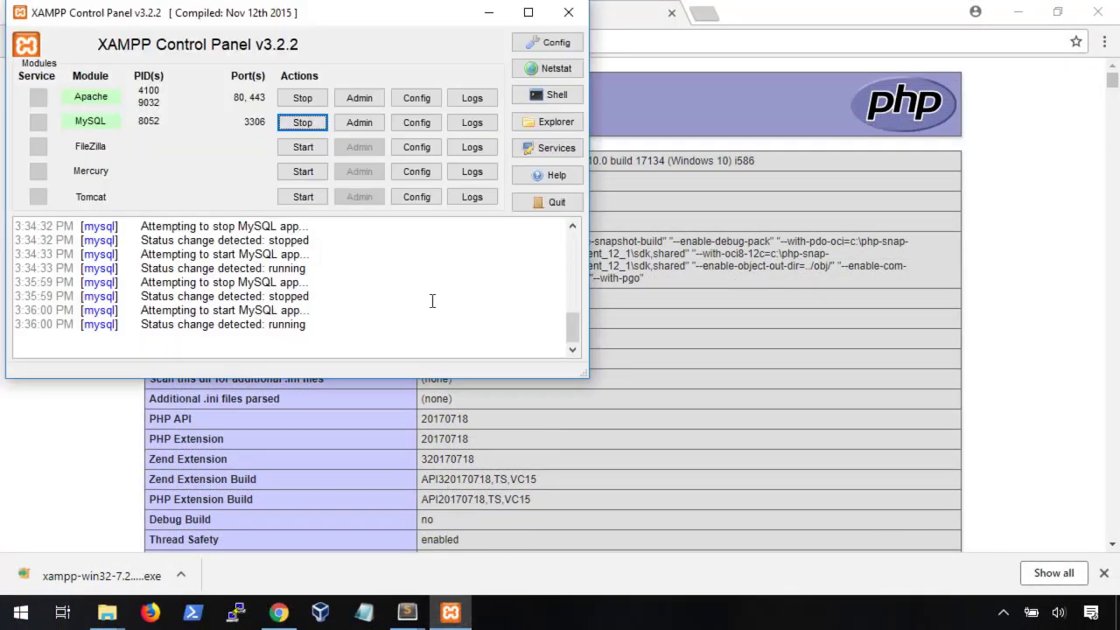
Open Apache's httpd.conf from the Apache row's Config menu
left_click(416, 98)
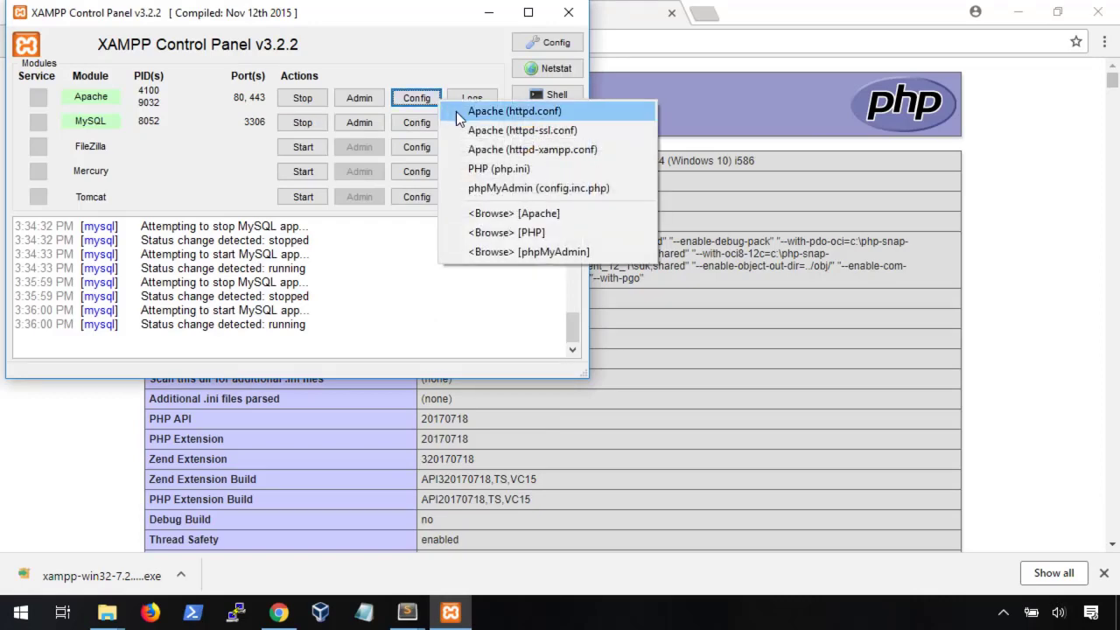
left_click(514, 112)
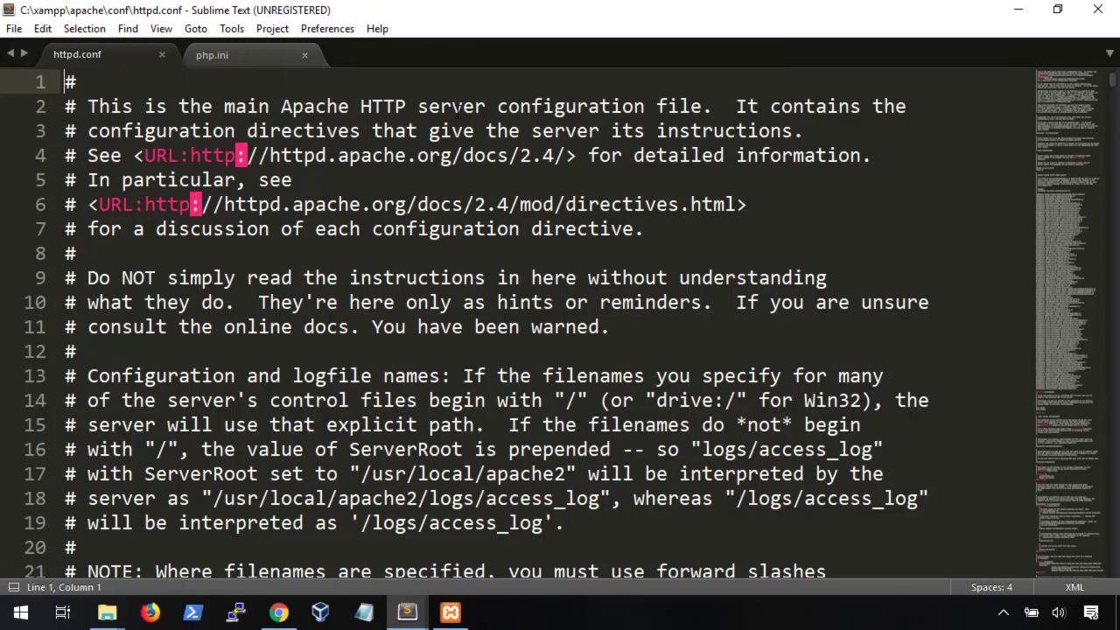
In the htdocs Directory block, comment out 'Require all granted', add 'Require local' and save
type("htdocs")
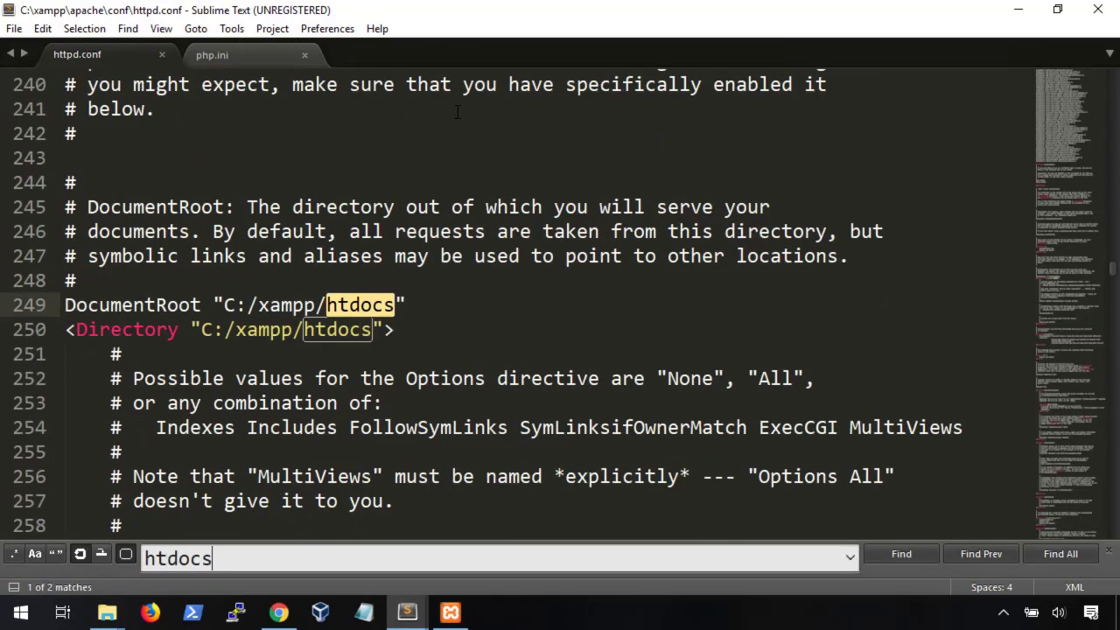
key("escape")
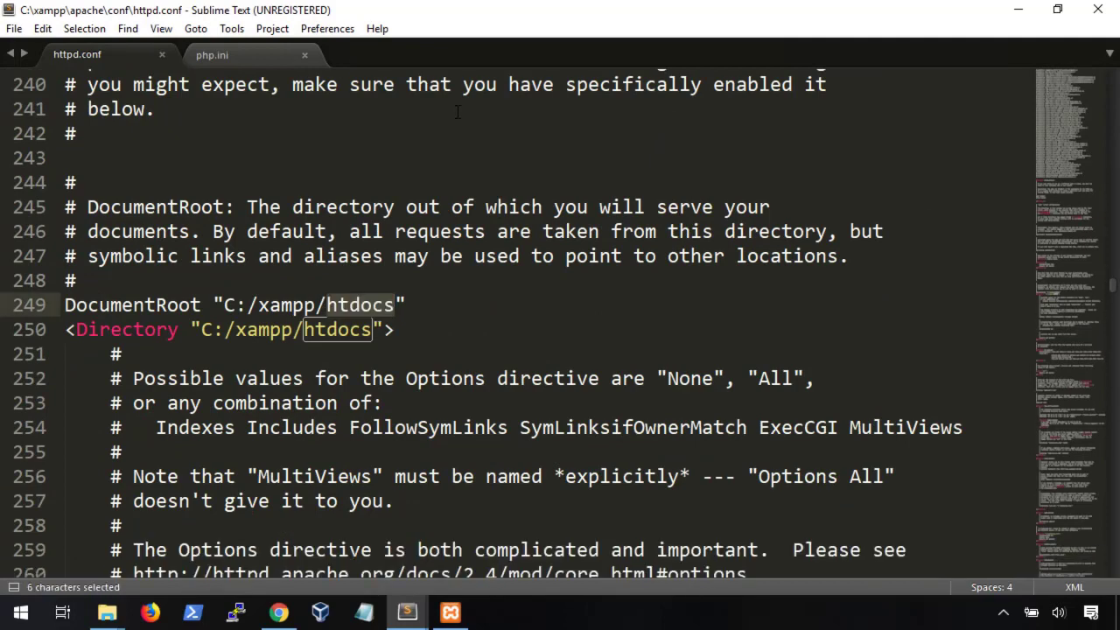
scroll("down", 3)
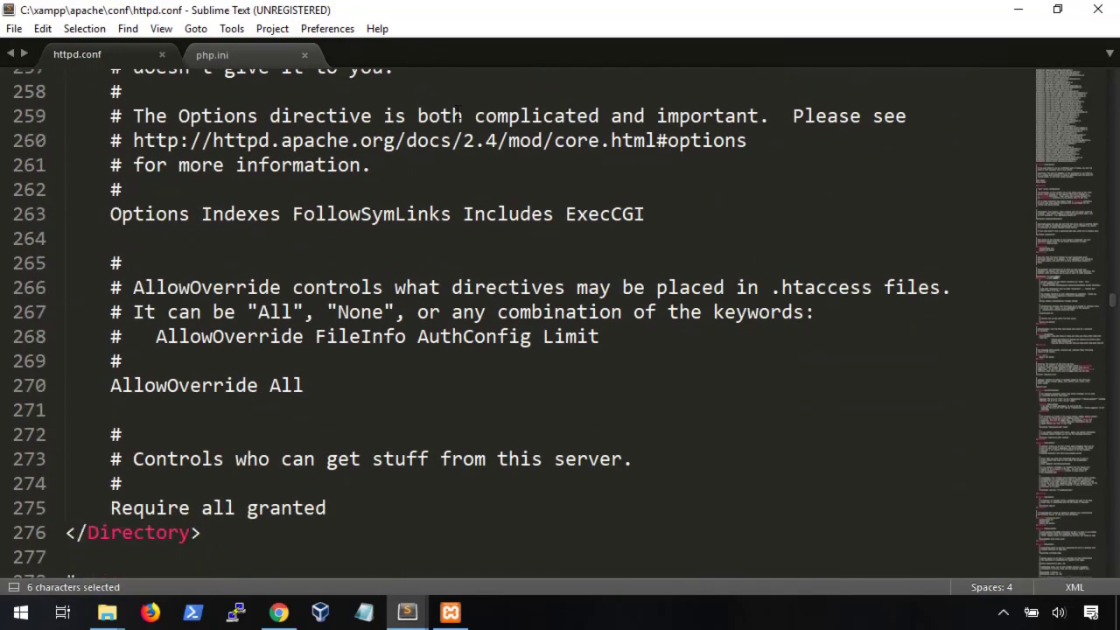
scroll("down", 3)
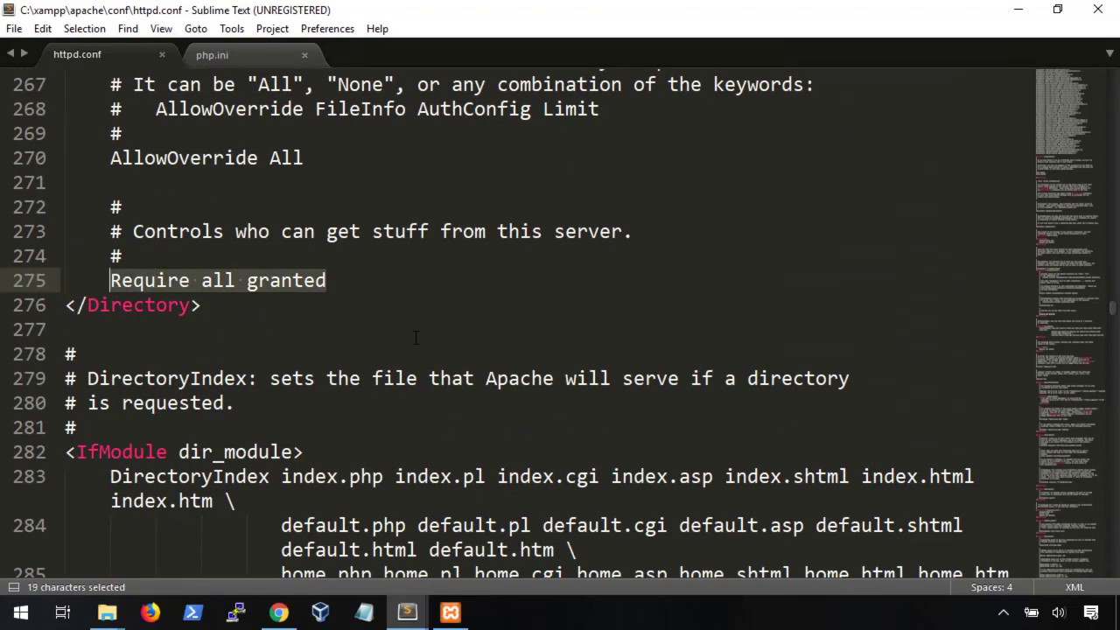
type("#")
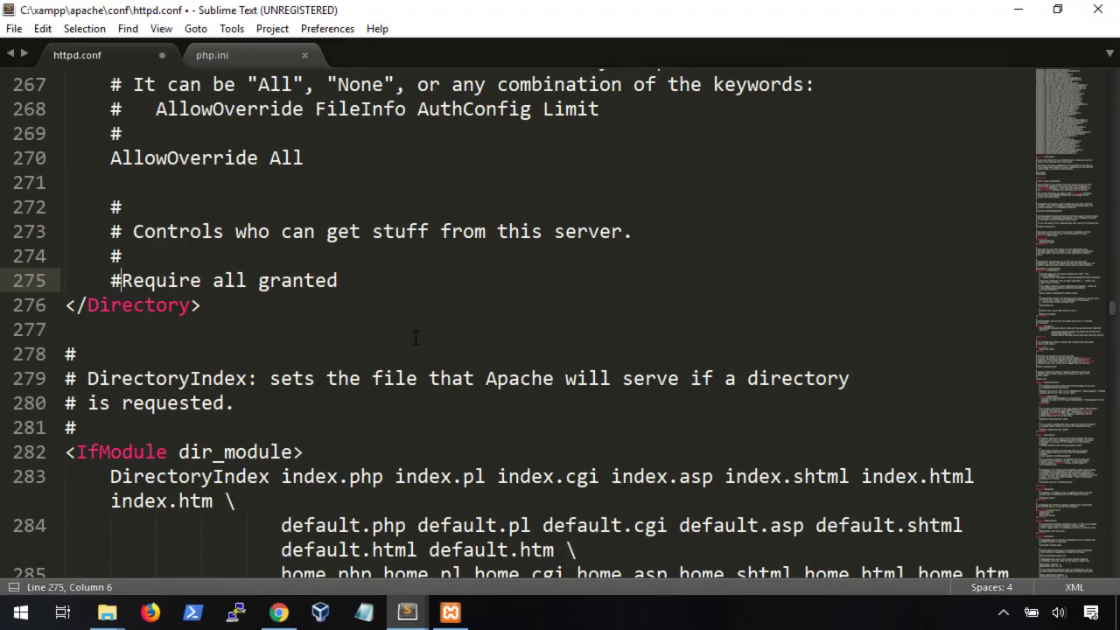
type("Req")
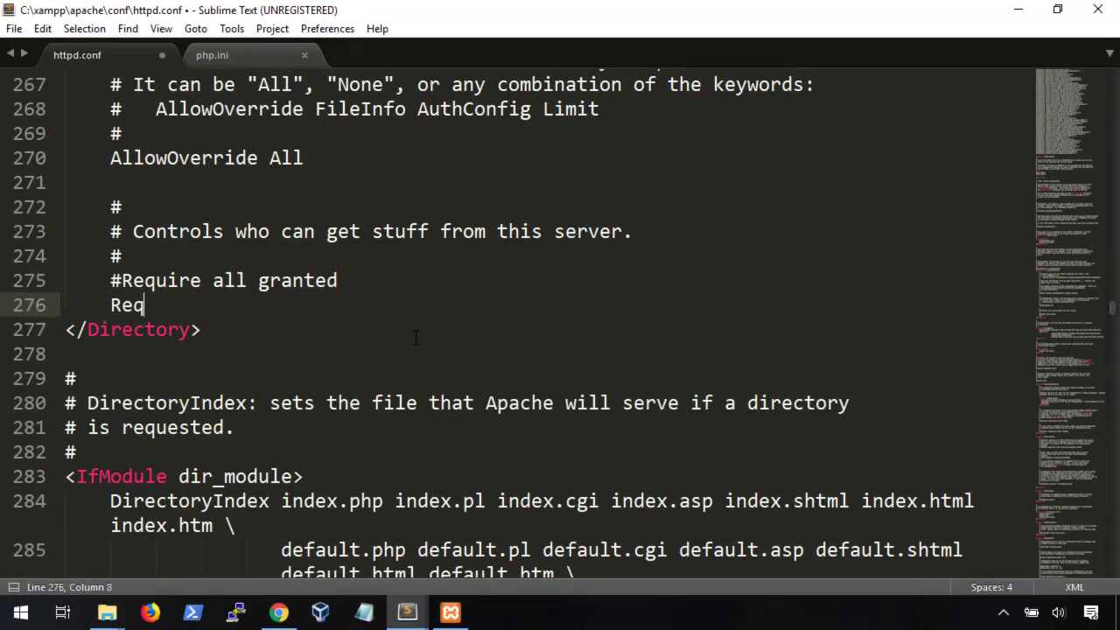
type("uire local")
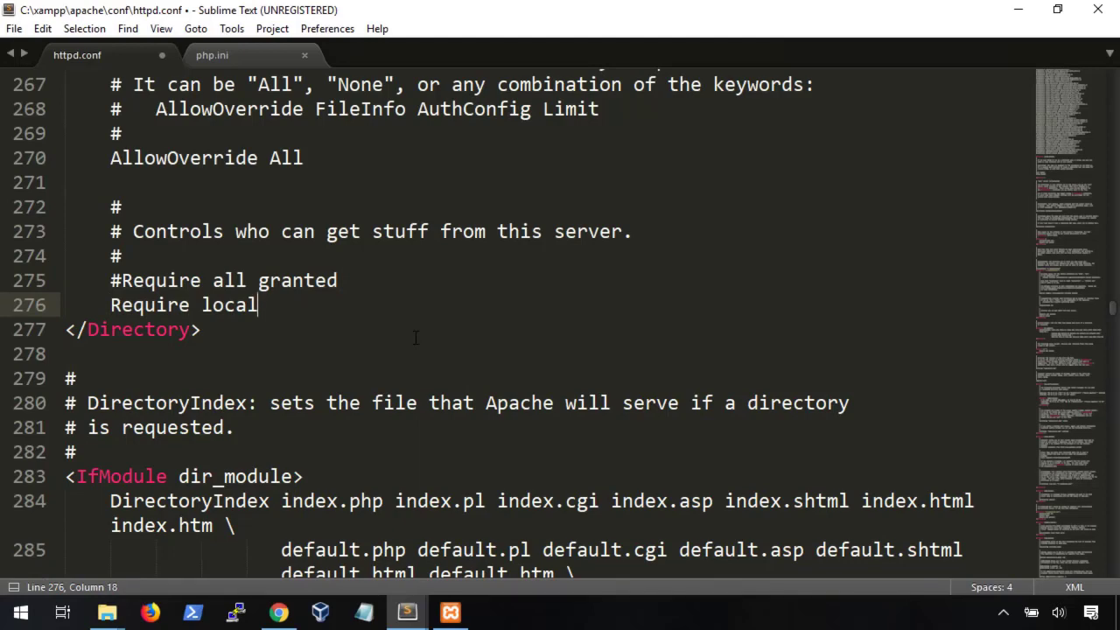
key("ctrl+s")
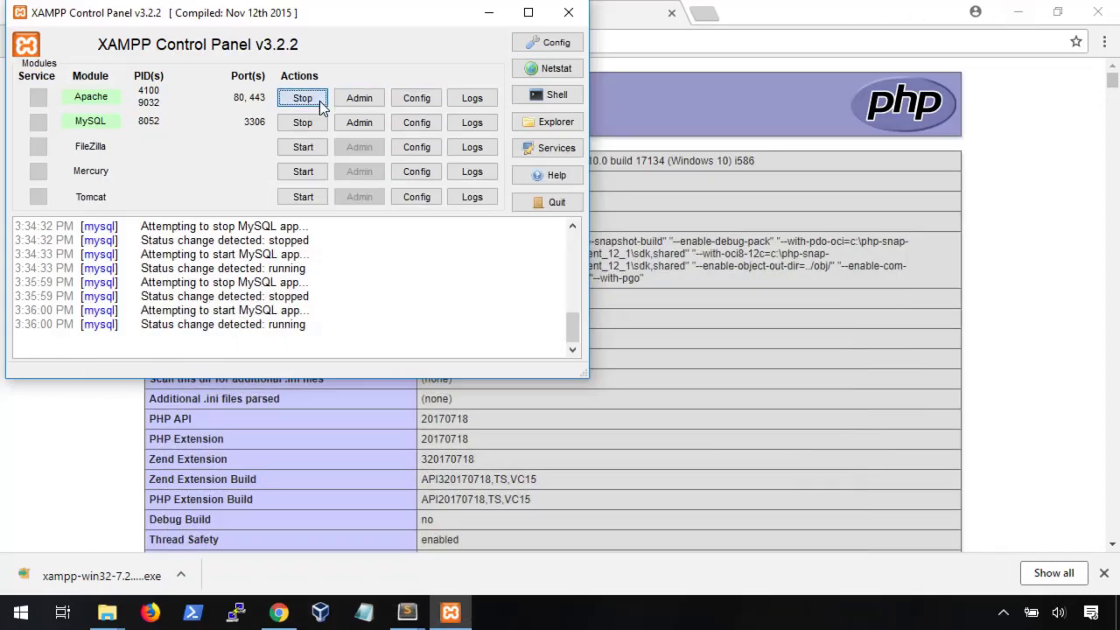
Stop and start Apache so it runs with the updated httpd.conf
left_click(301, 98)
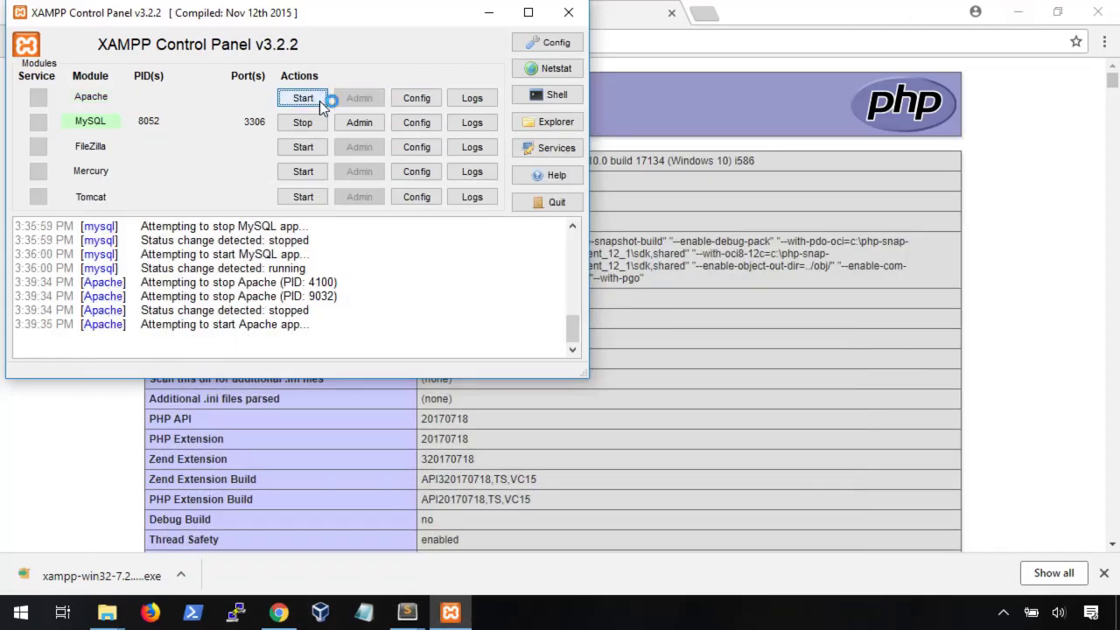
left_click(301, 98)
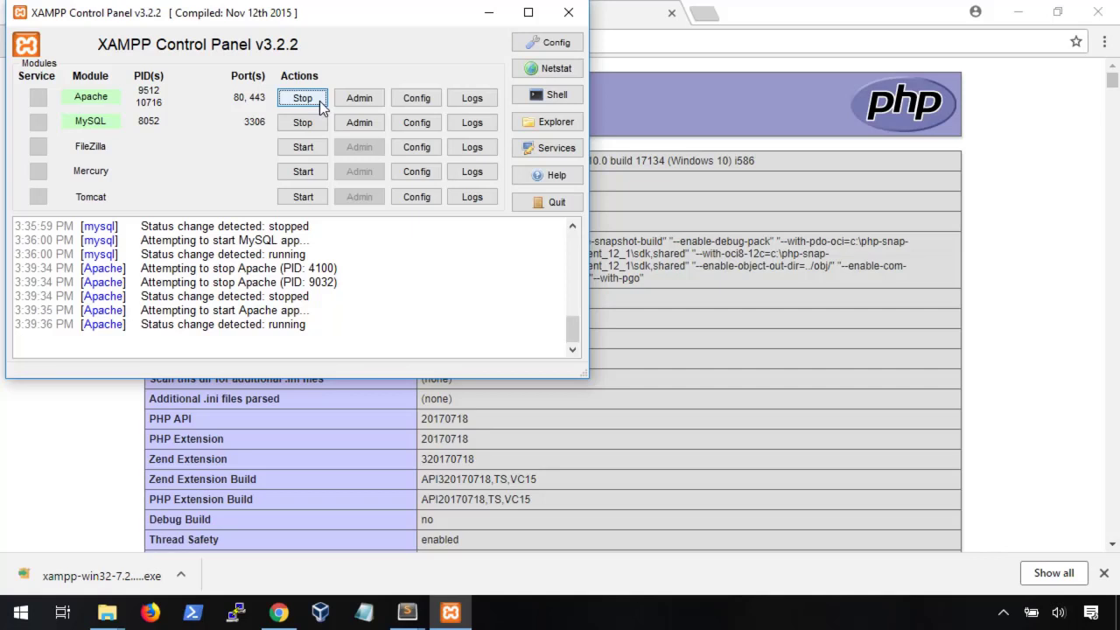
mouse_move(707, 24)
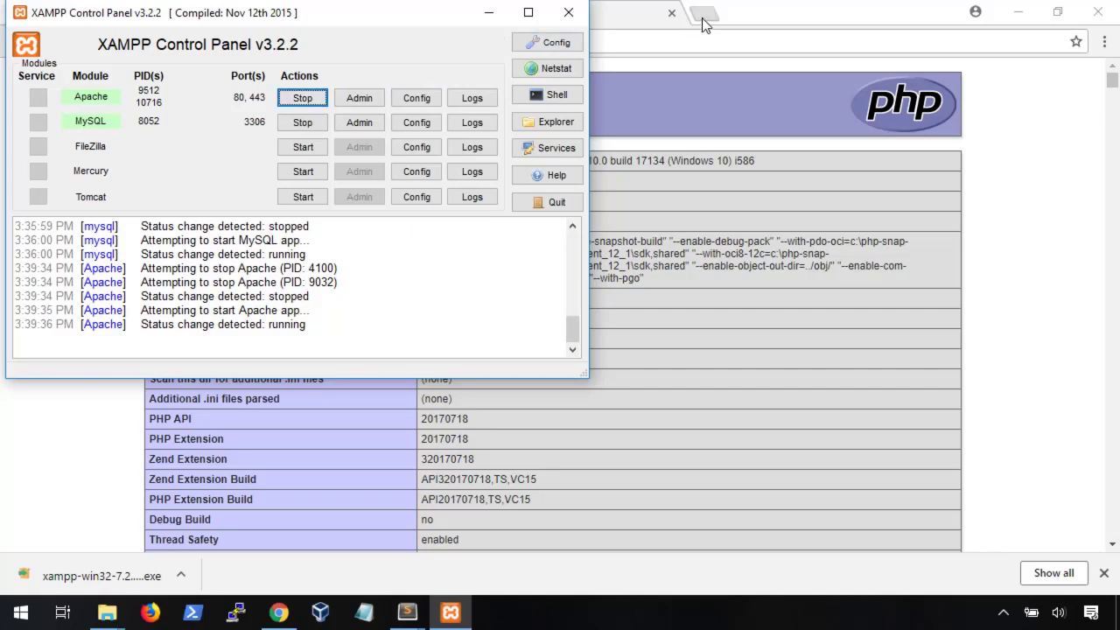
Visit dvwa.co.uk and download the DVWA-master.zip package
type("dvwa.co.uk")
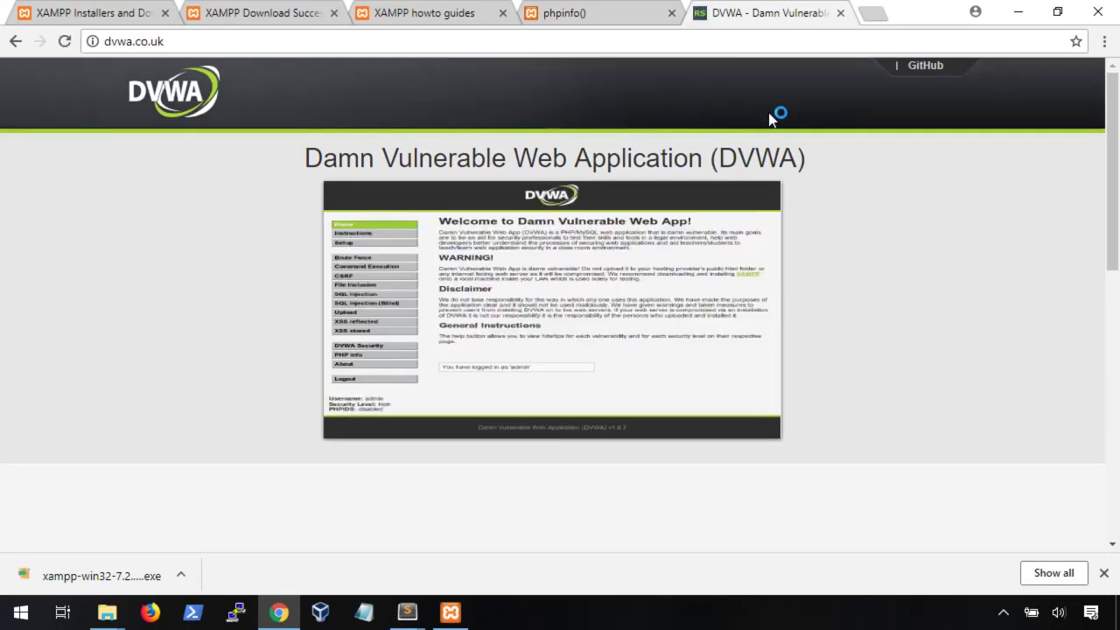
scroll("down", 3)
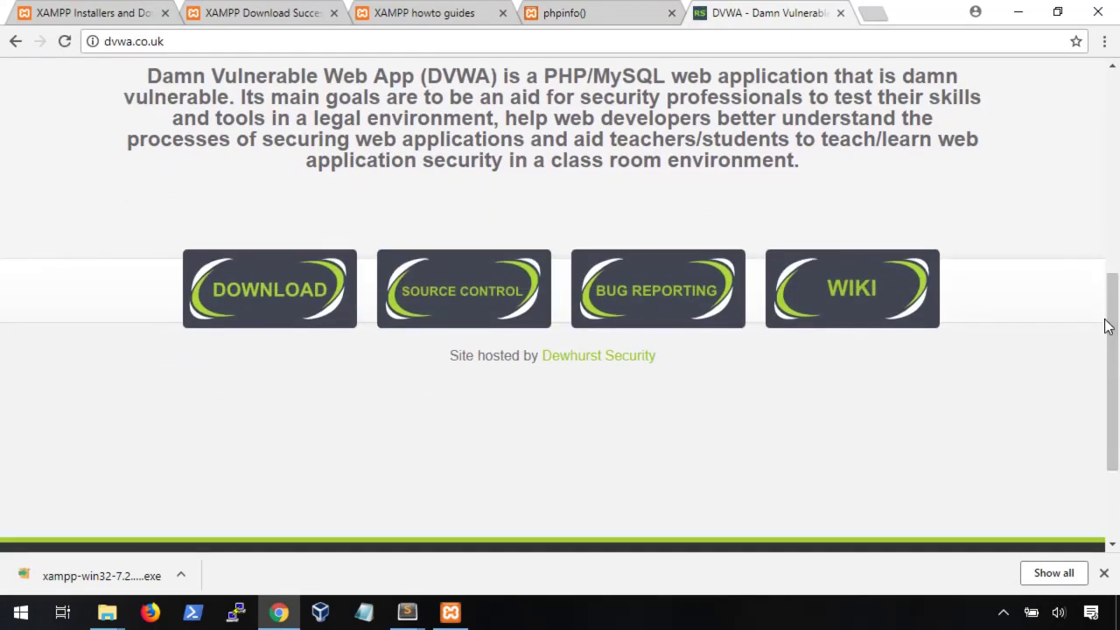
left_click(270, 291)
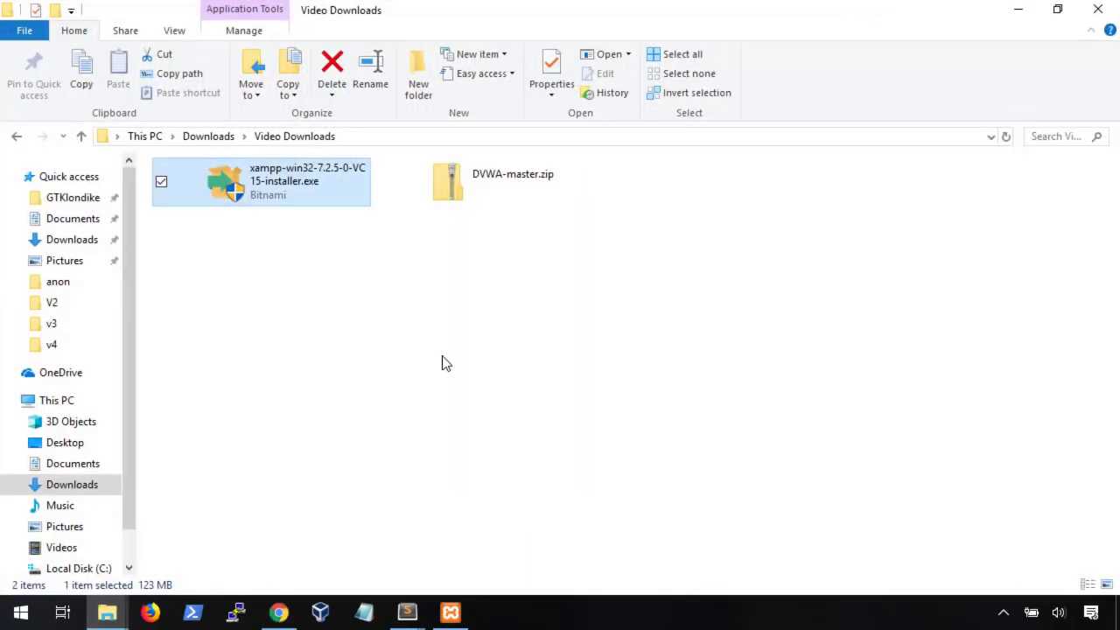
Empty C:\xampp\htdocs, paste DVWA-master.zip there and extract it into DVWA-master
left_click(490, 180)
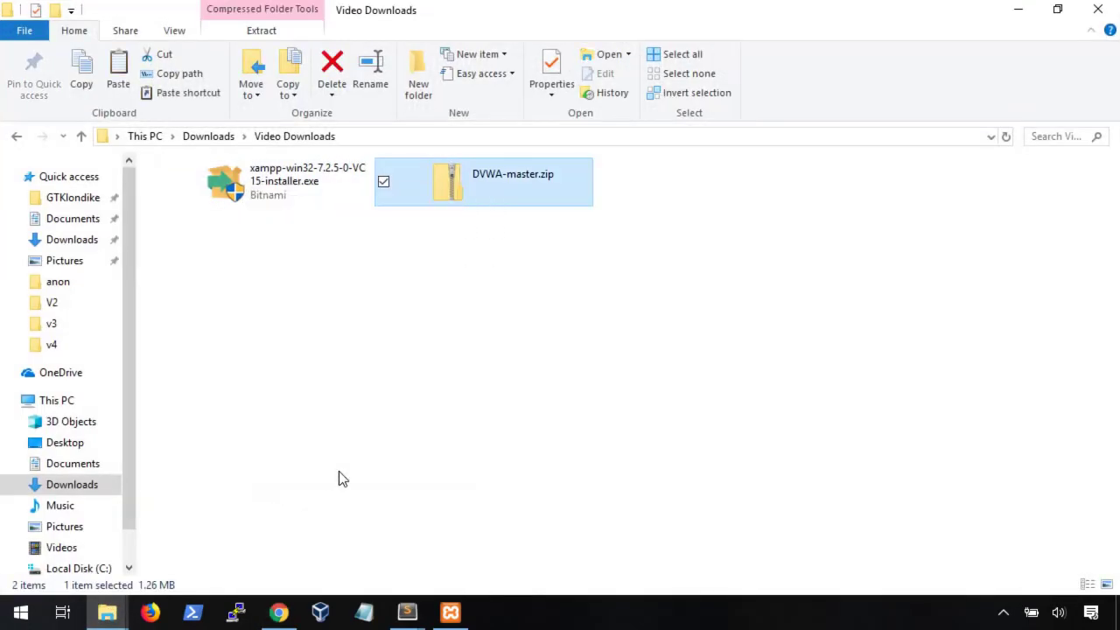
left_click(77, 567)
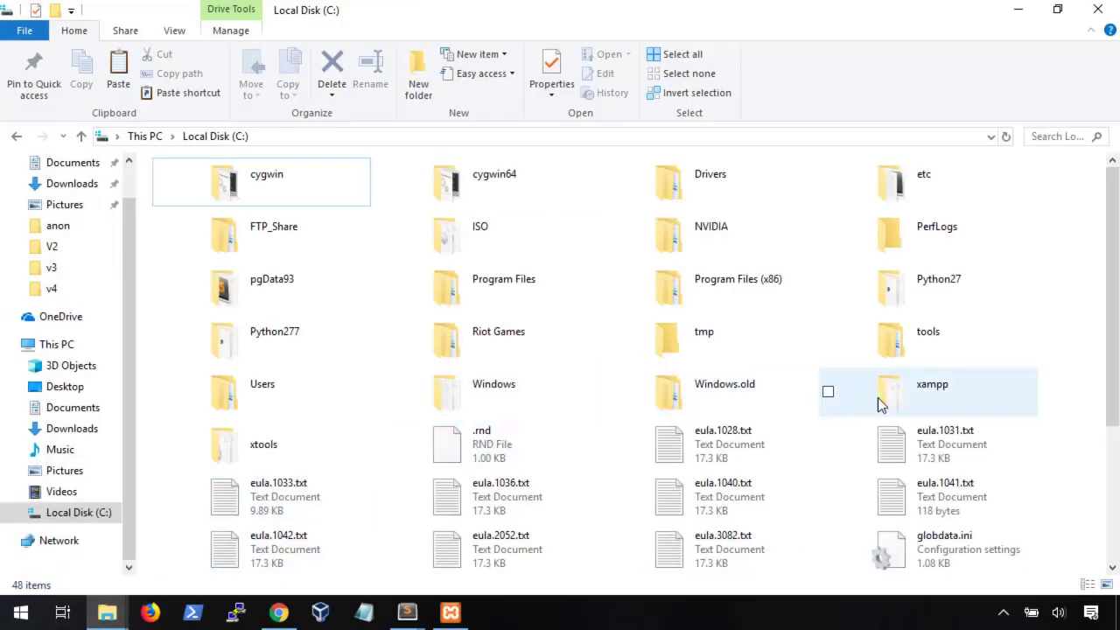
double_click(931, 392)
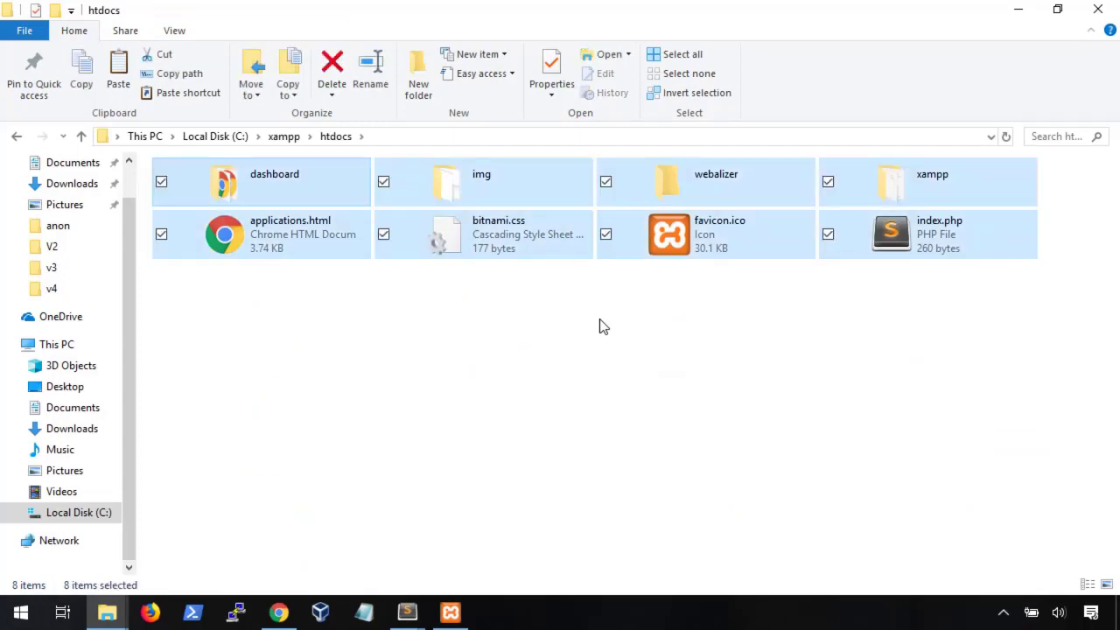
left_click(332, 70)
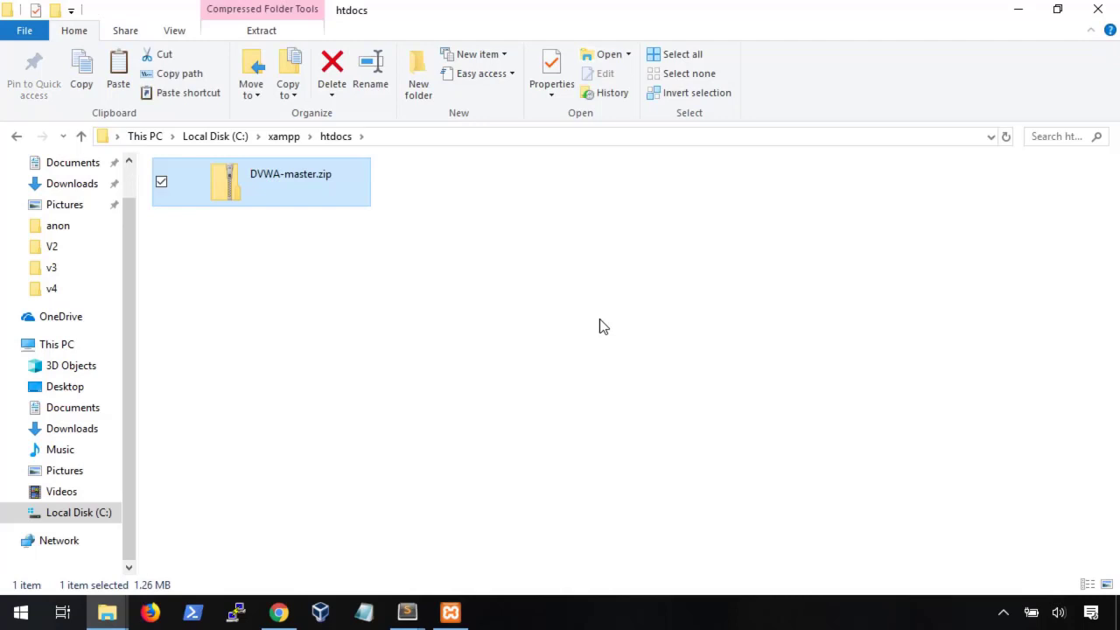
right_click(259, 180)
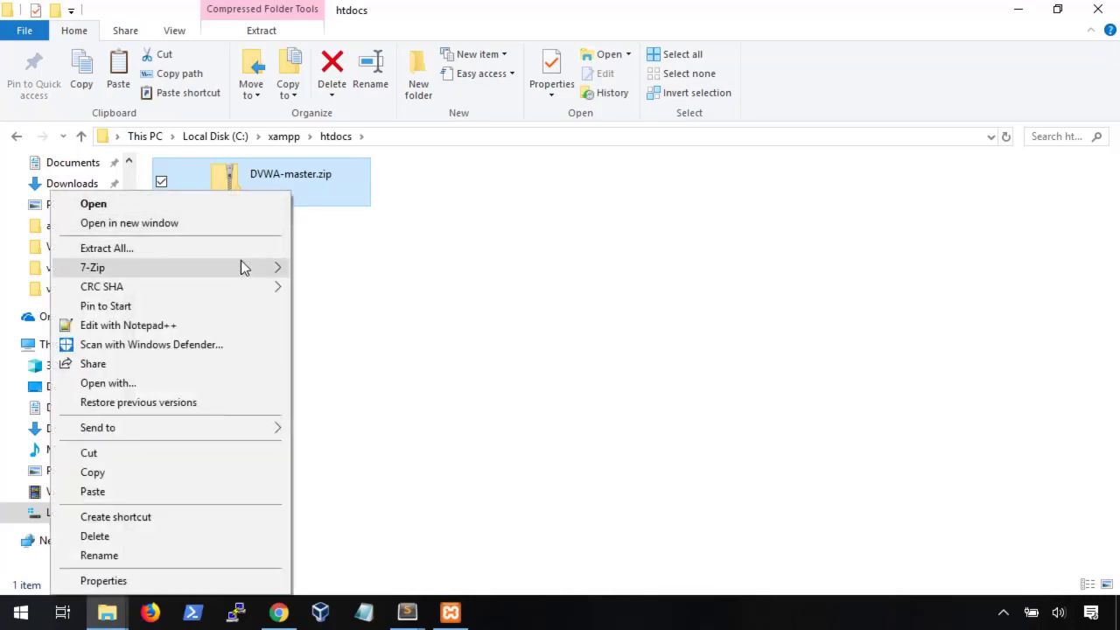
mouse_move(93, 266)
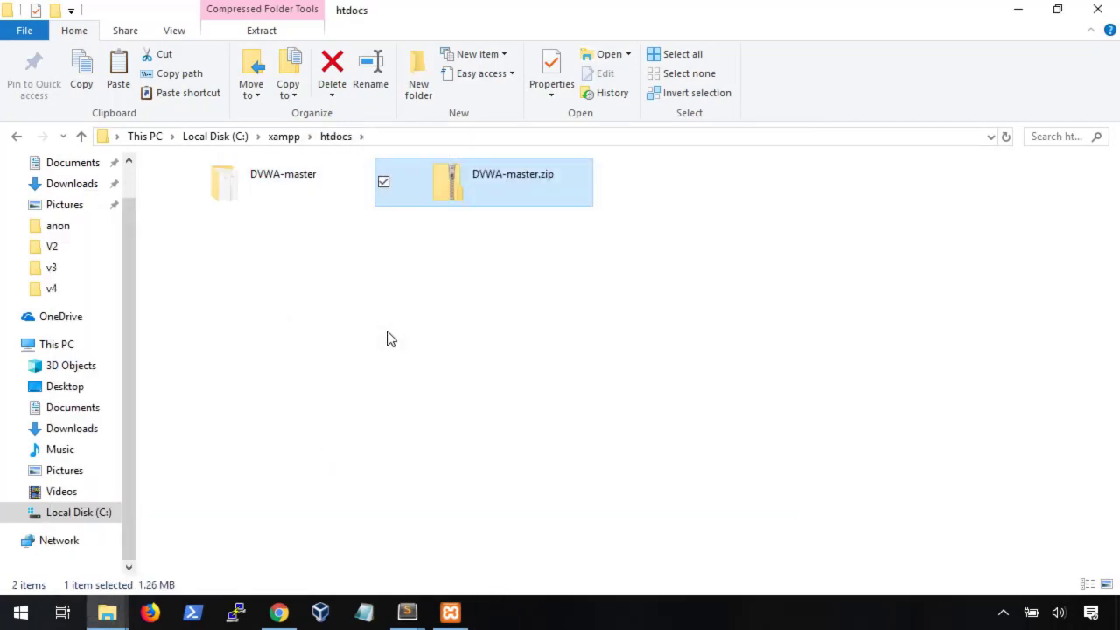
left_click(332, 70)
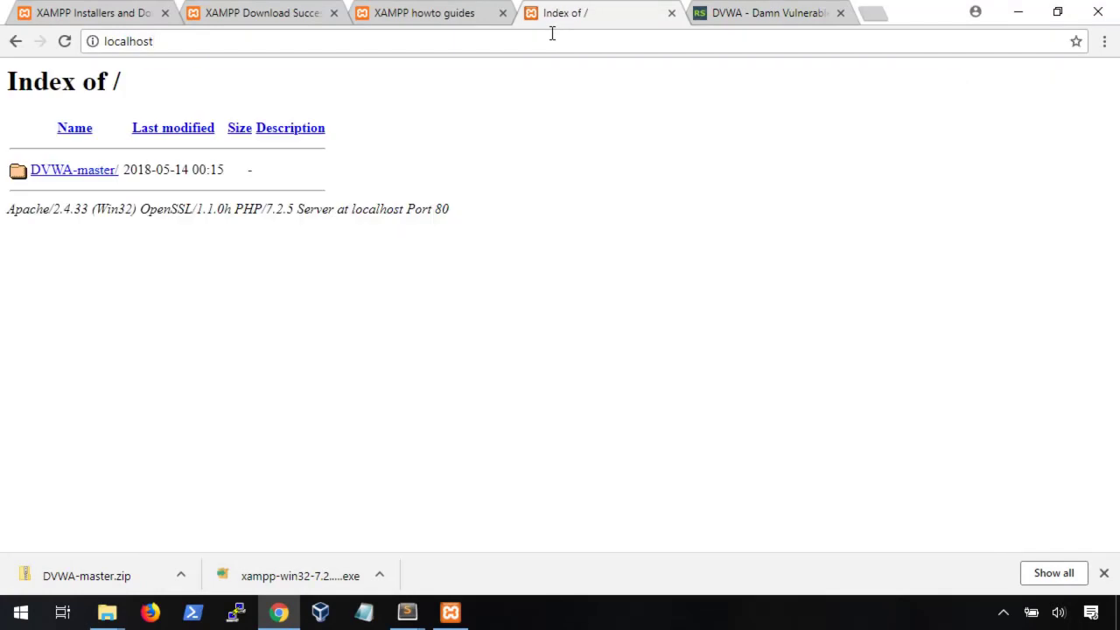
mouse_move(298, 172)
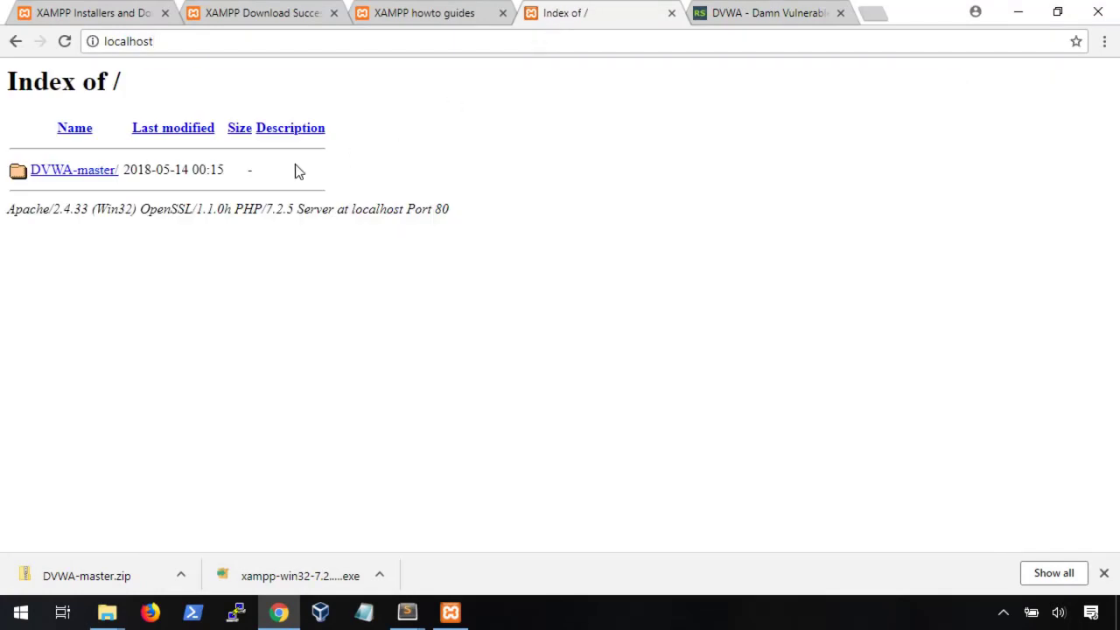
Load the DVWA-master site from the localhost directory index, which reports a missing config file
left_click(74, 169)
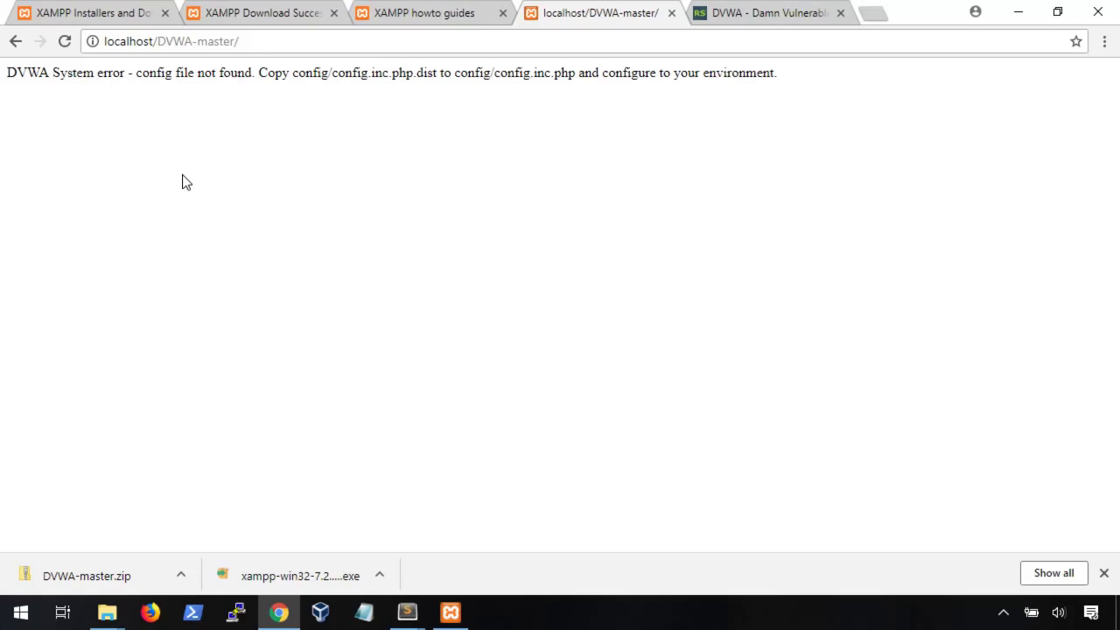
left_click(107, 613)
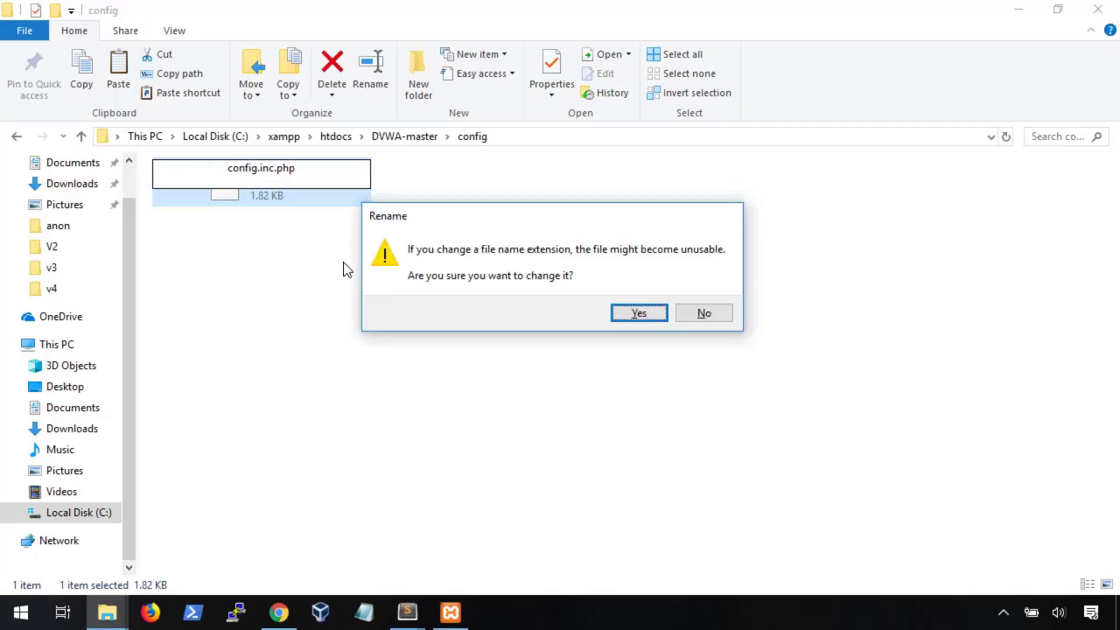
Confirm the rename warning so the config file becomes config.inc.php
left_click(637, 312)
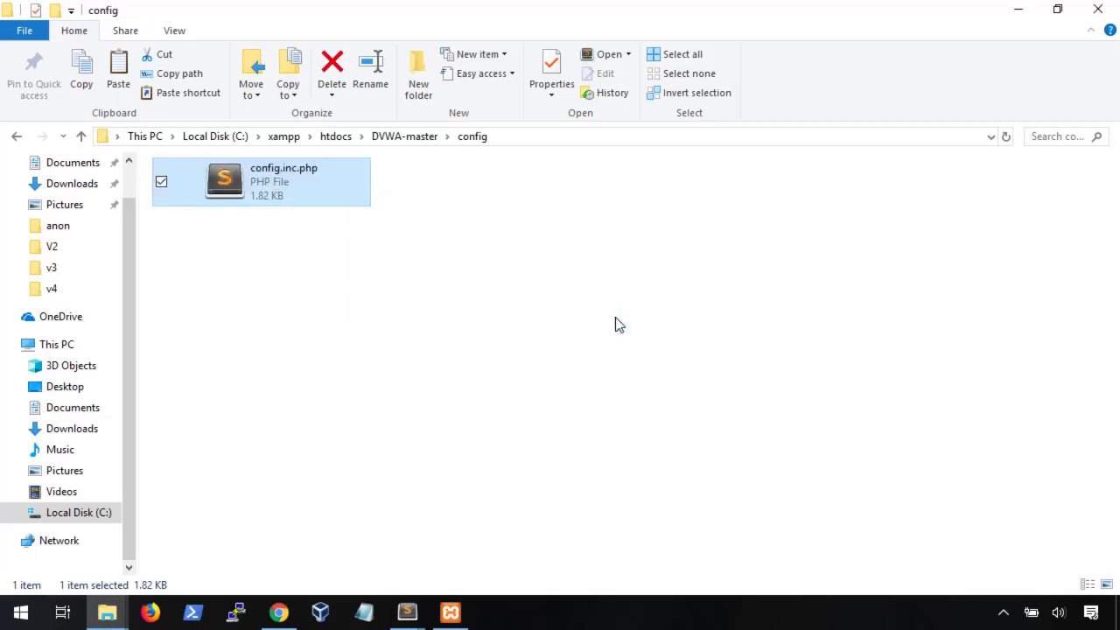
double_click(259, 180)
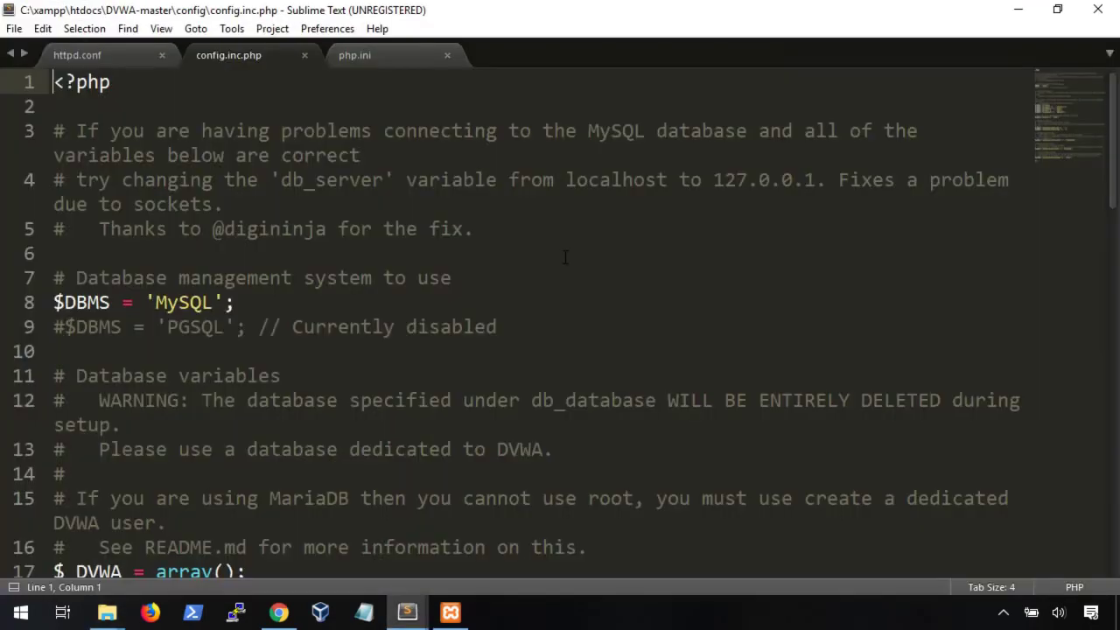
scroll("down", 3)
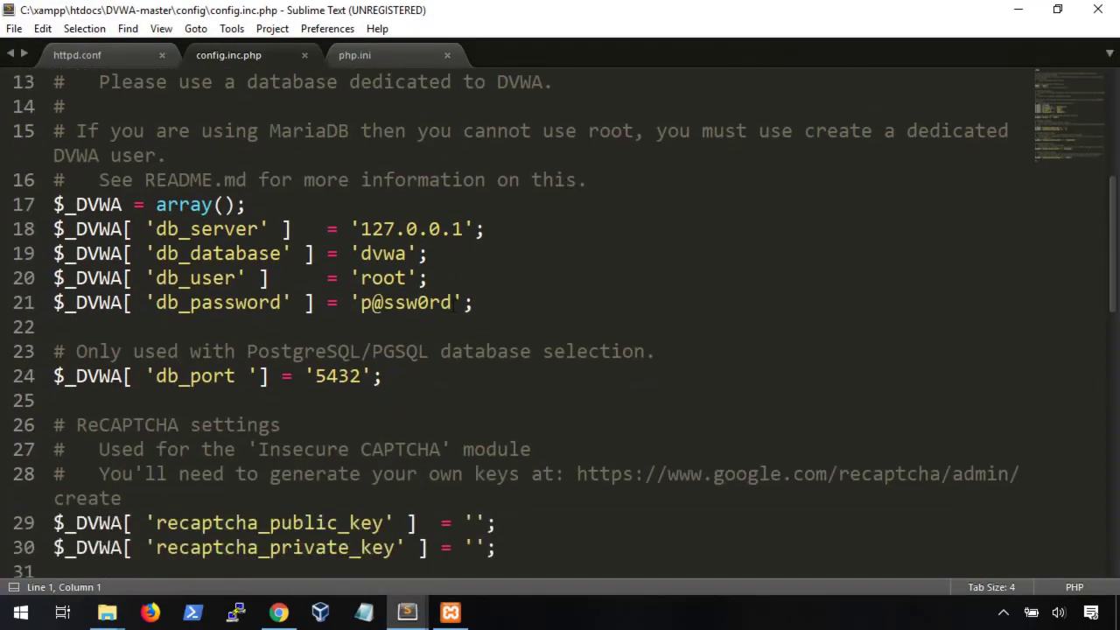
double_click(406, 301)
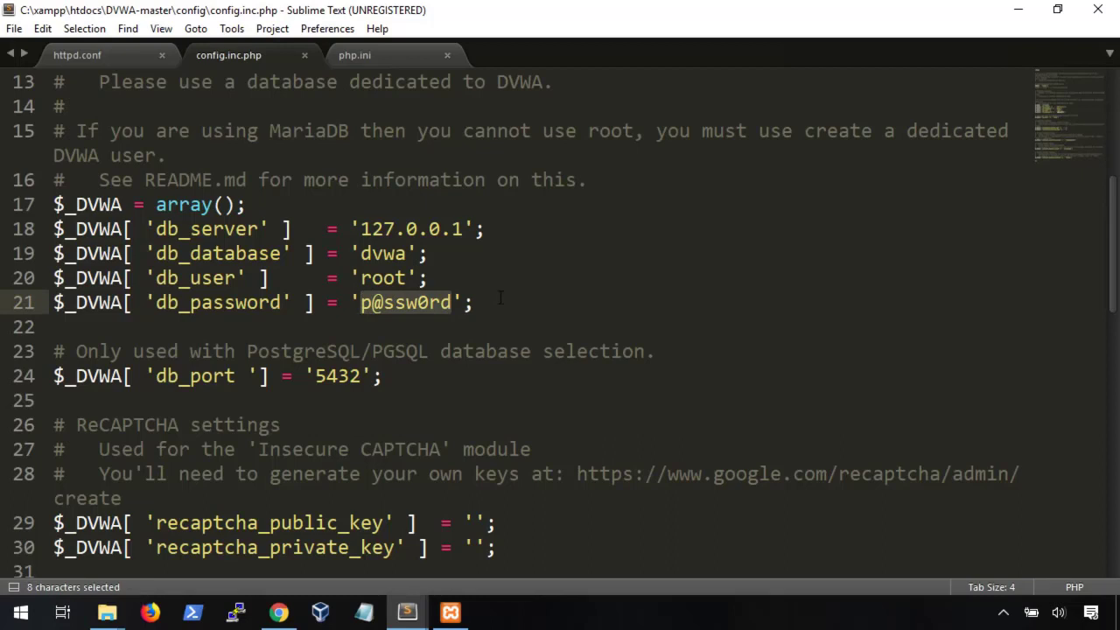
key("Delete")
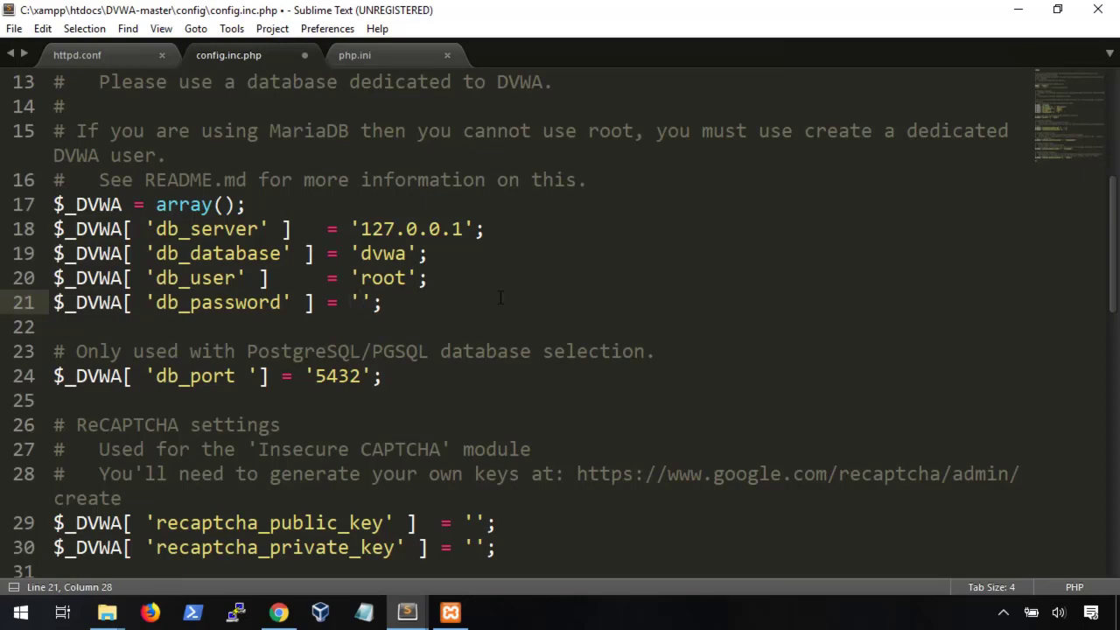
left_click(14, 28)
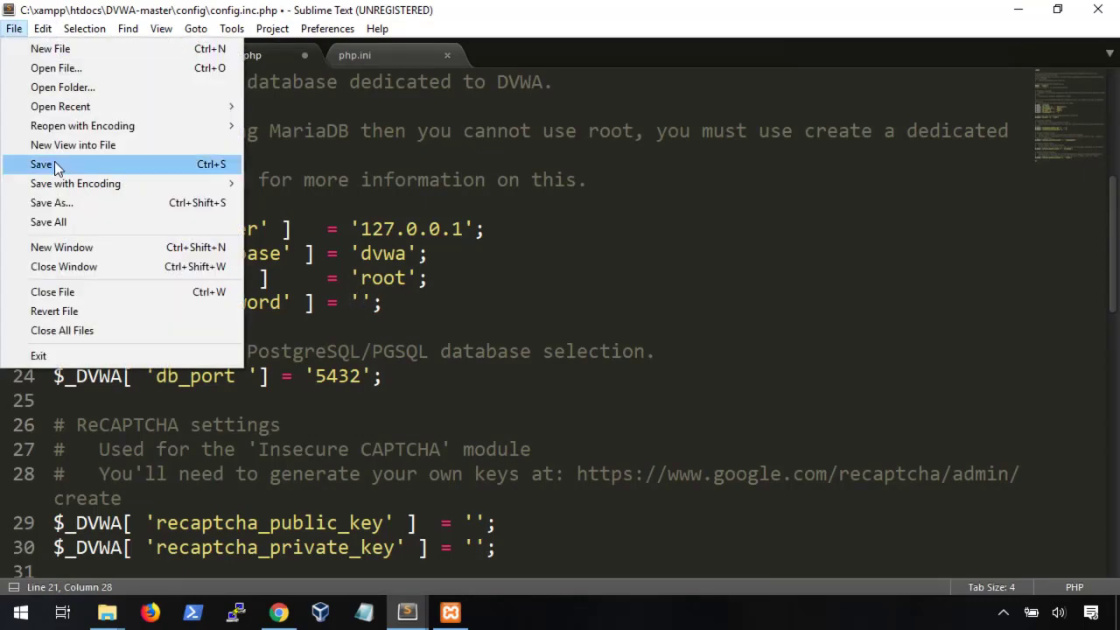
left_click(107, 612)
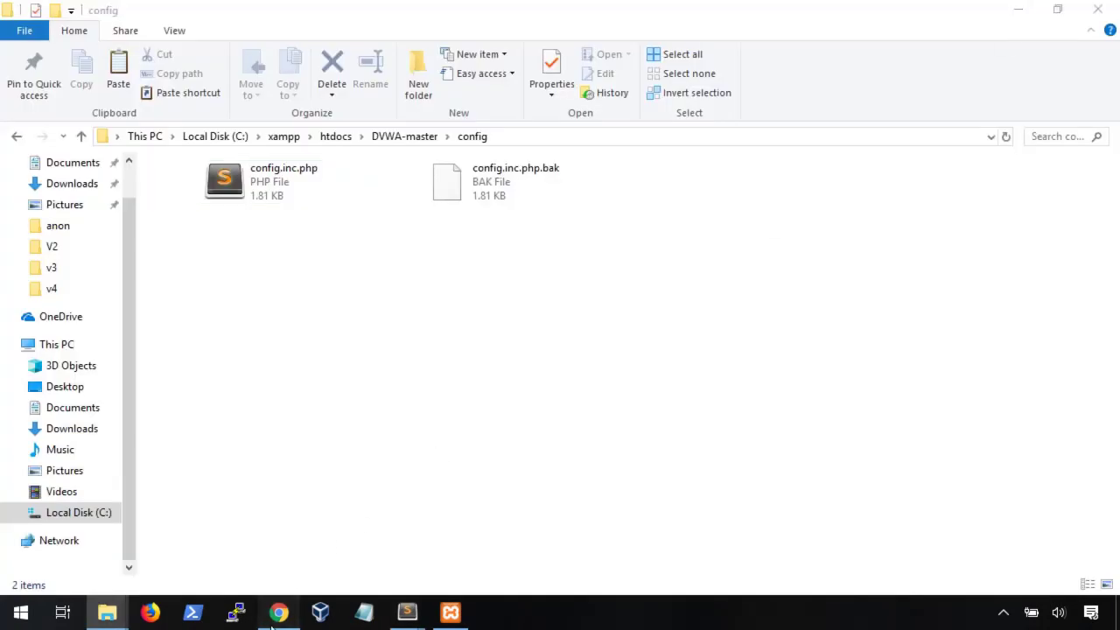
Return to the DVWA setup page and create / reset the database
left_click(276, 613)
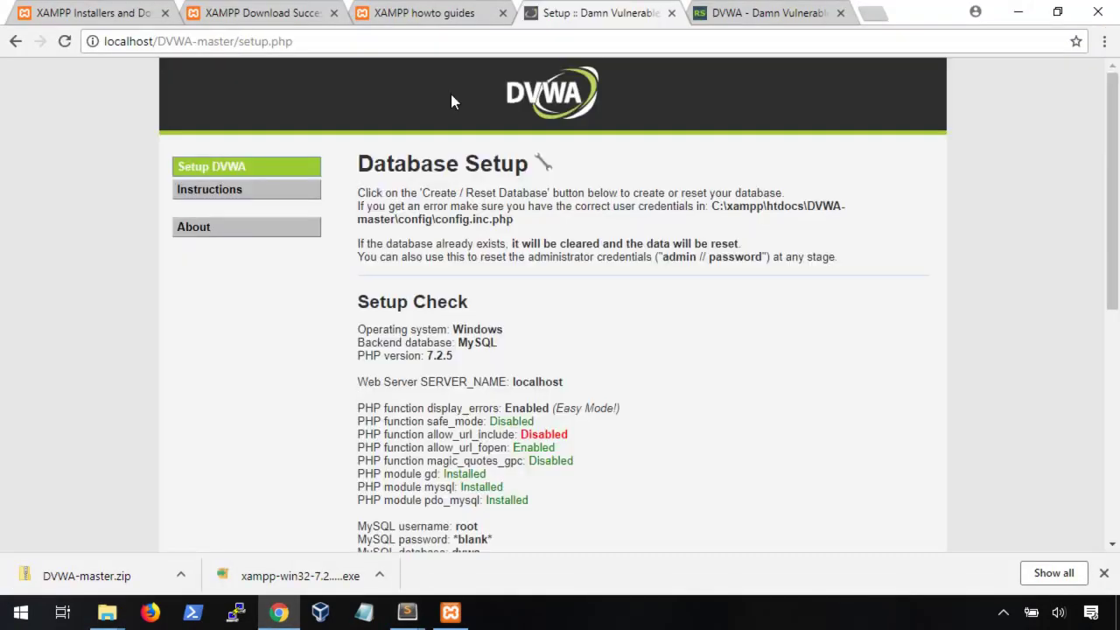
mouse_move(504, 109)
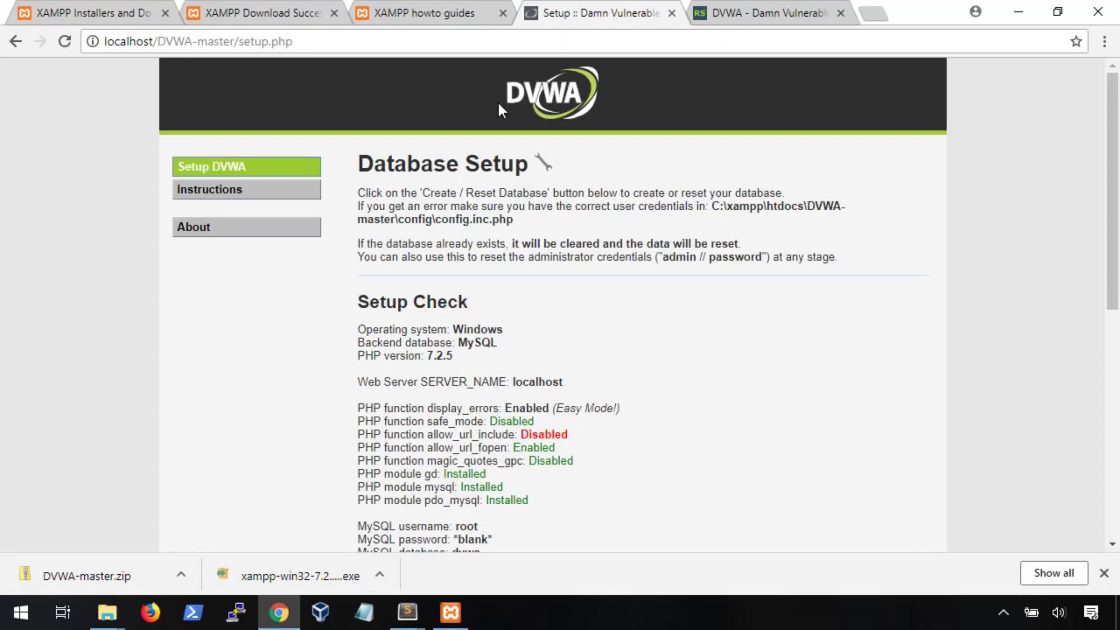
scroll("down", 3)
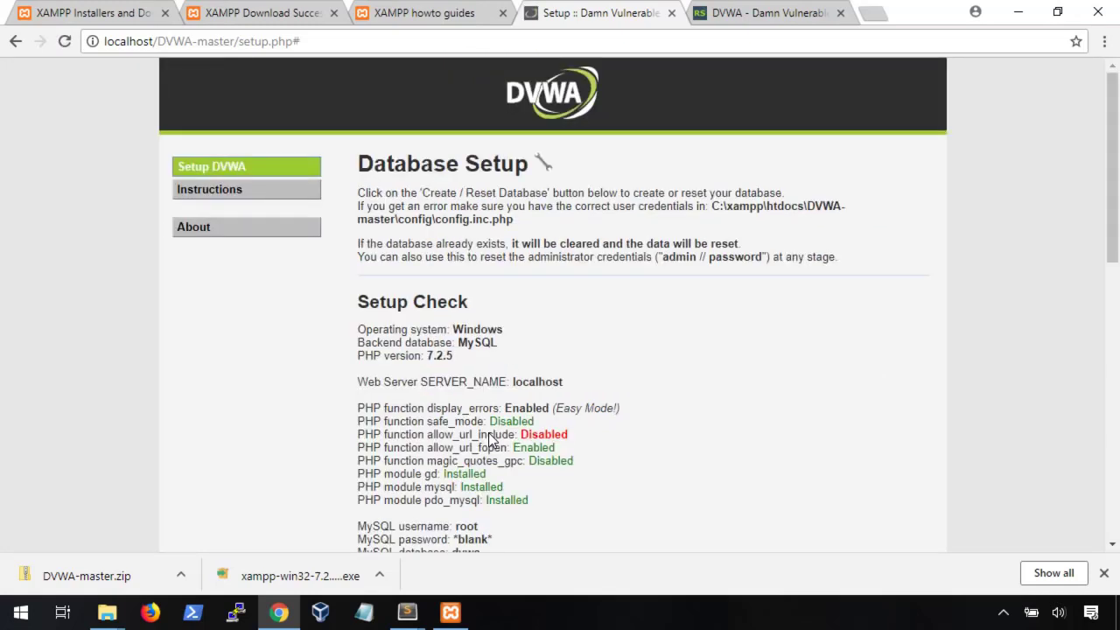
mouse_move(360, 434)
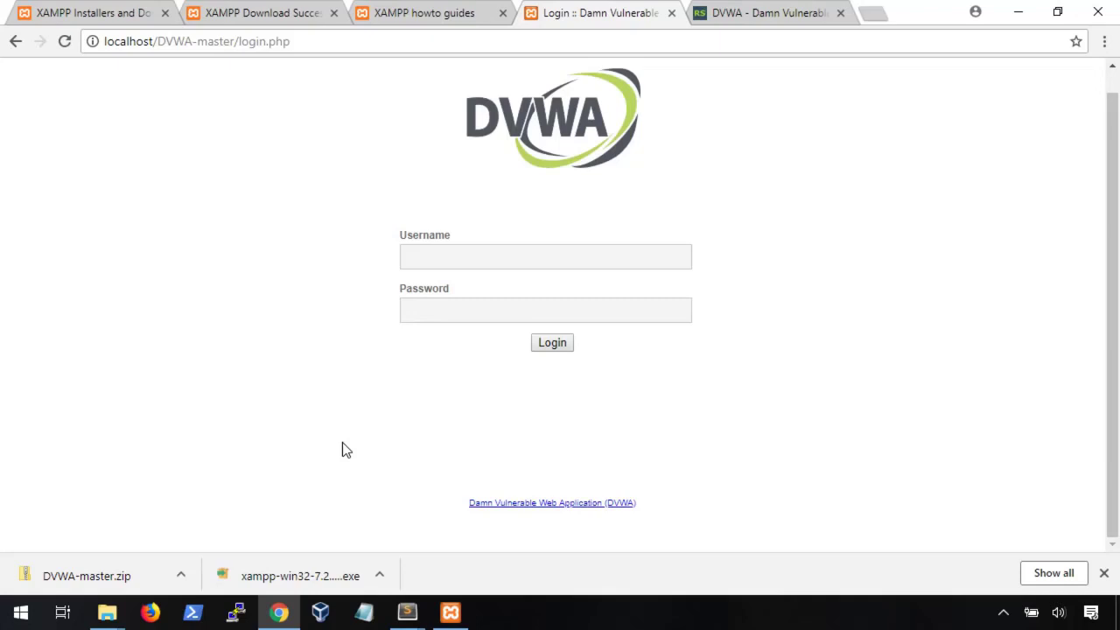
left_click(546, 256)
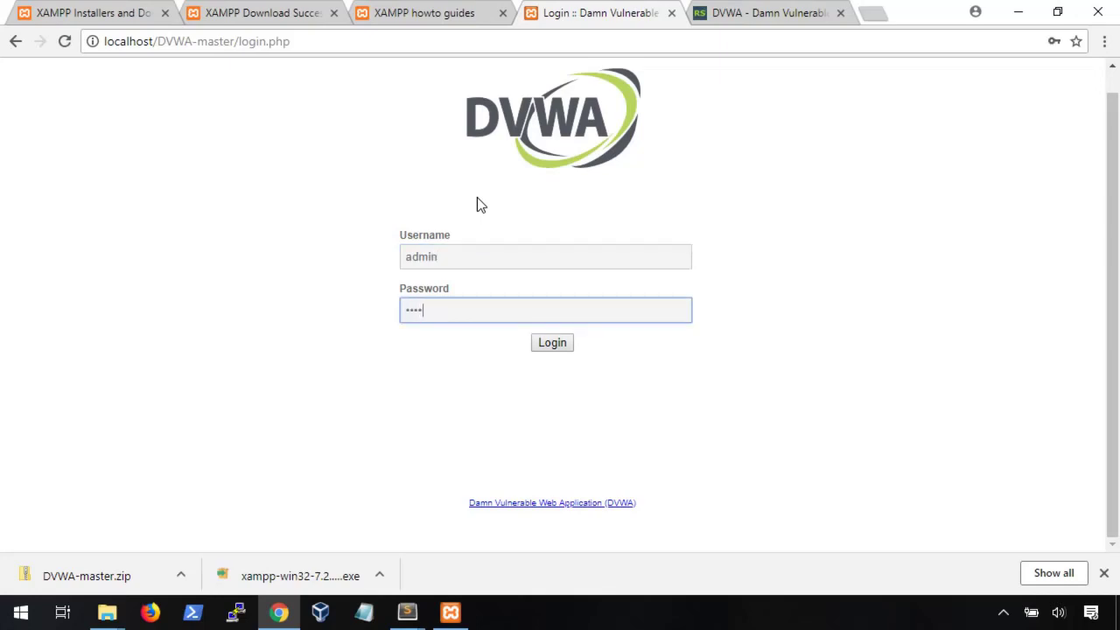
type("password")
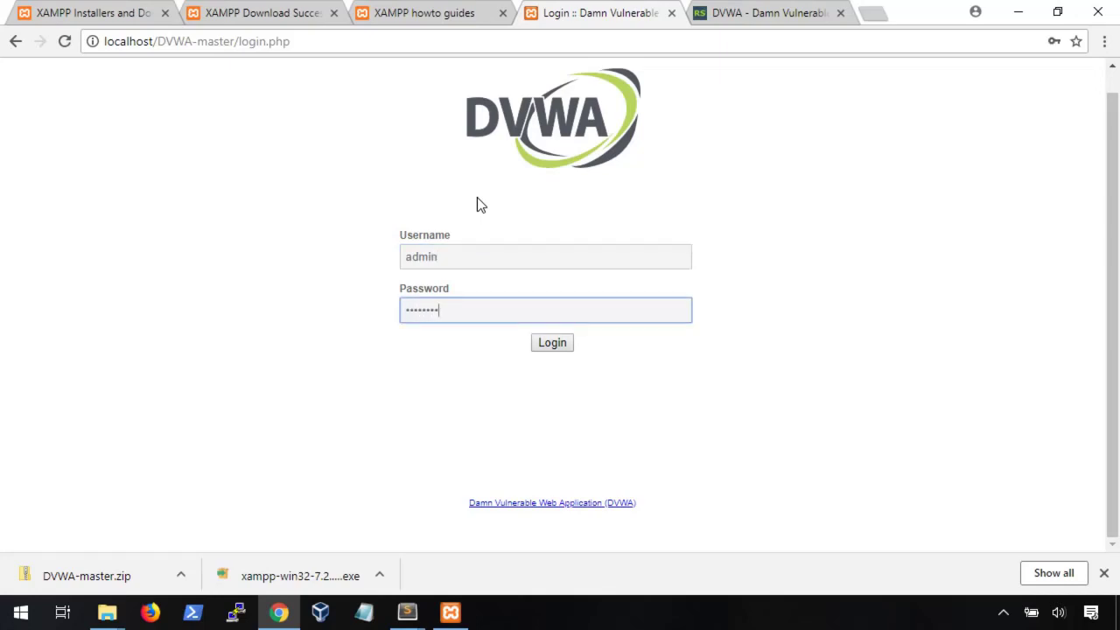
left_click(553, 341)
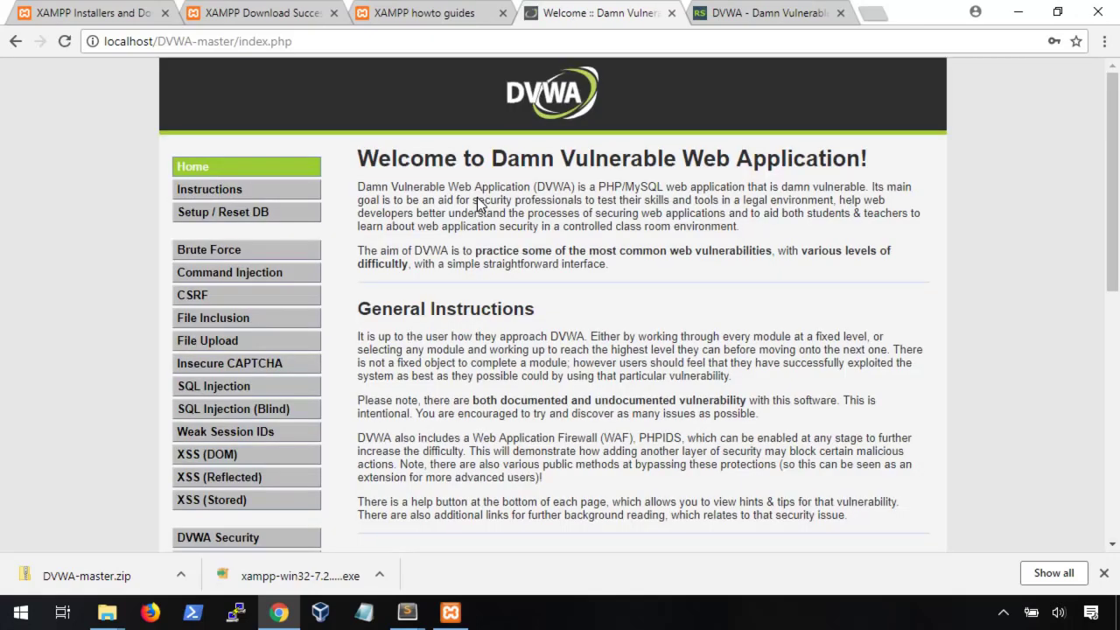
mouse_move(312, 219)
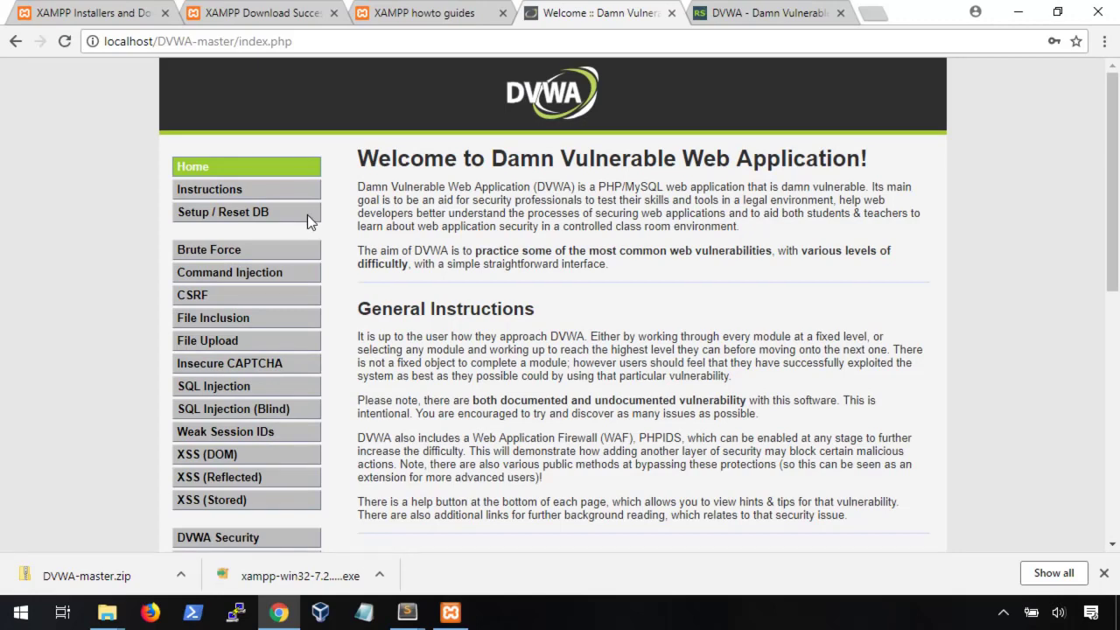
Review the Setup / Reset DB check for disabled PHP settings such as allow_url_include
left_click(224, 212)
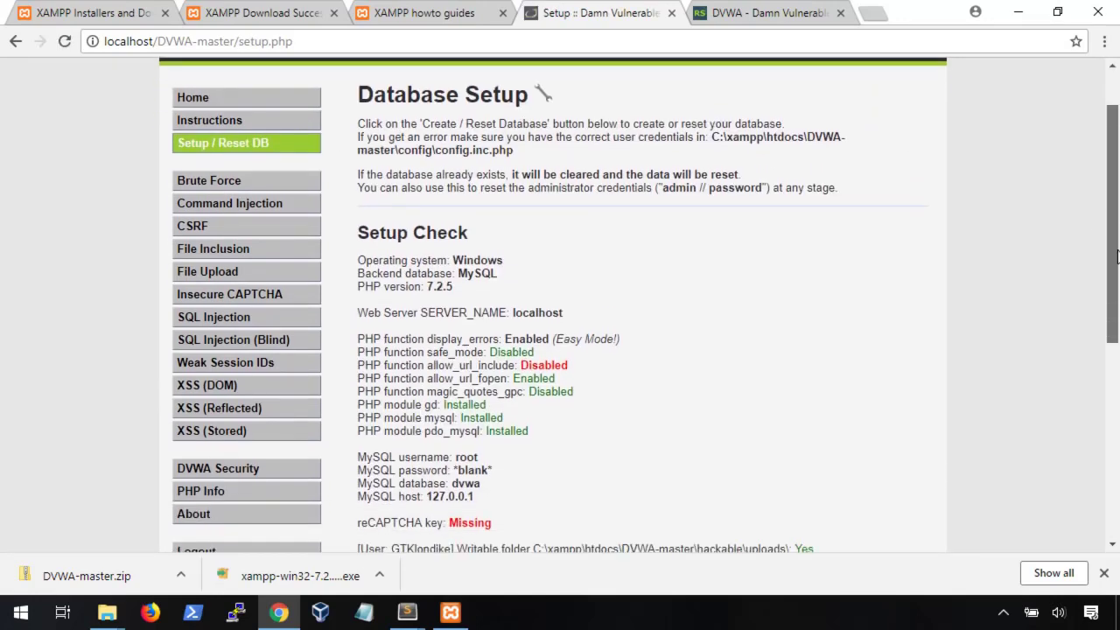
scroll("down", 3)
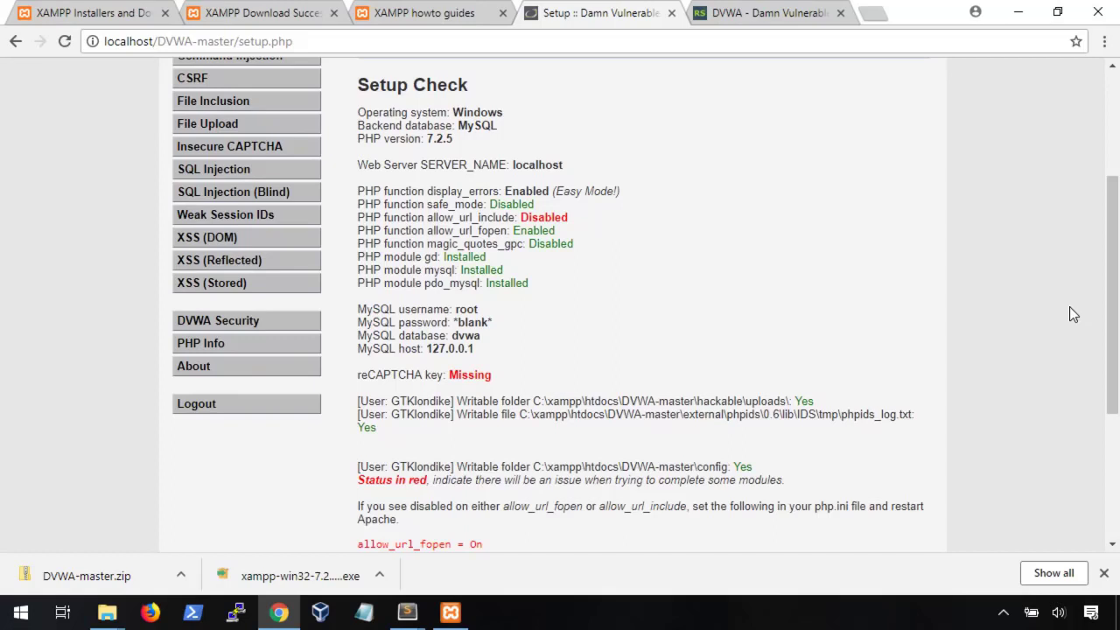
mouse_move(830, 441)
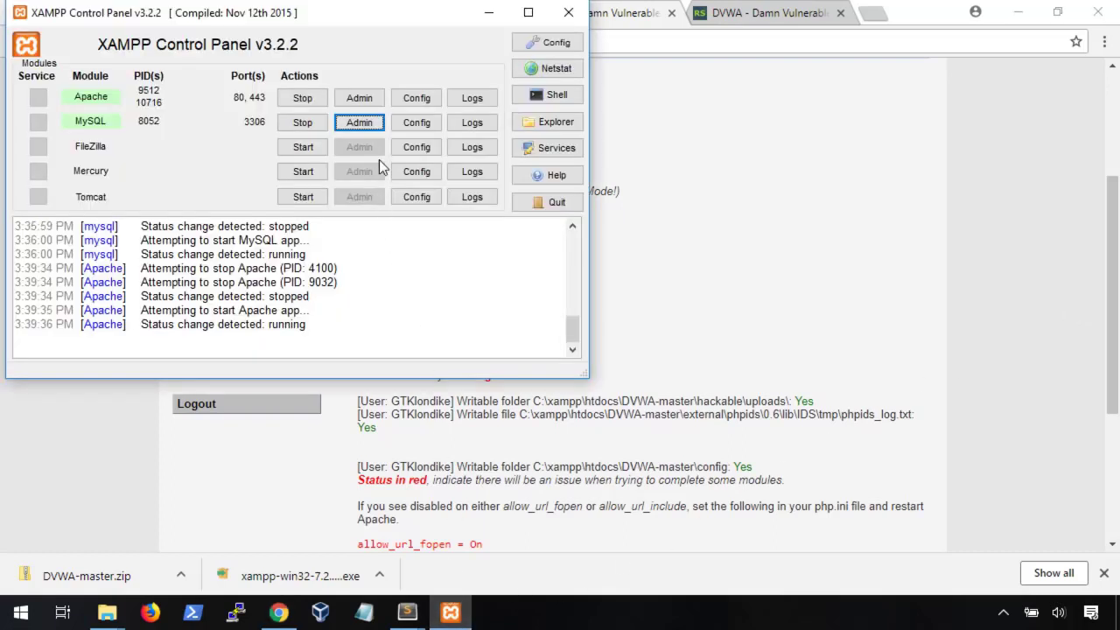
Open php.ini from Apache's Config list in the XAMPP Control Panel
left_click(416, 98)
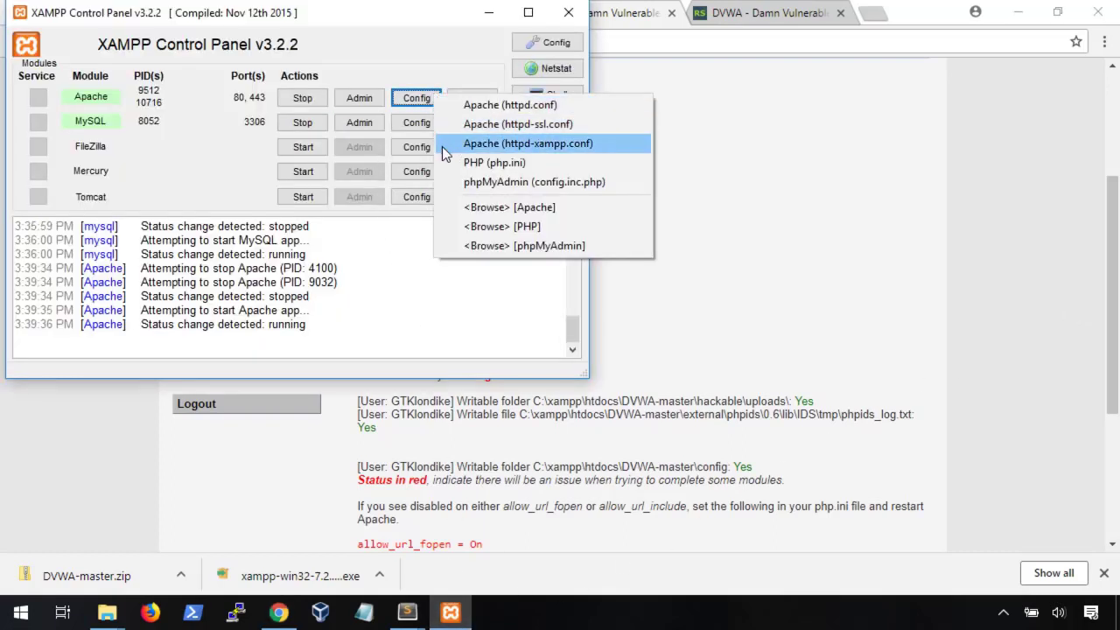
mouse_move(494, 161)
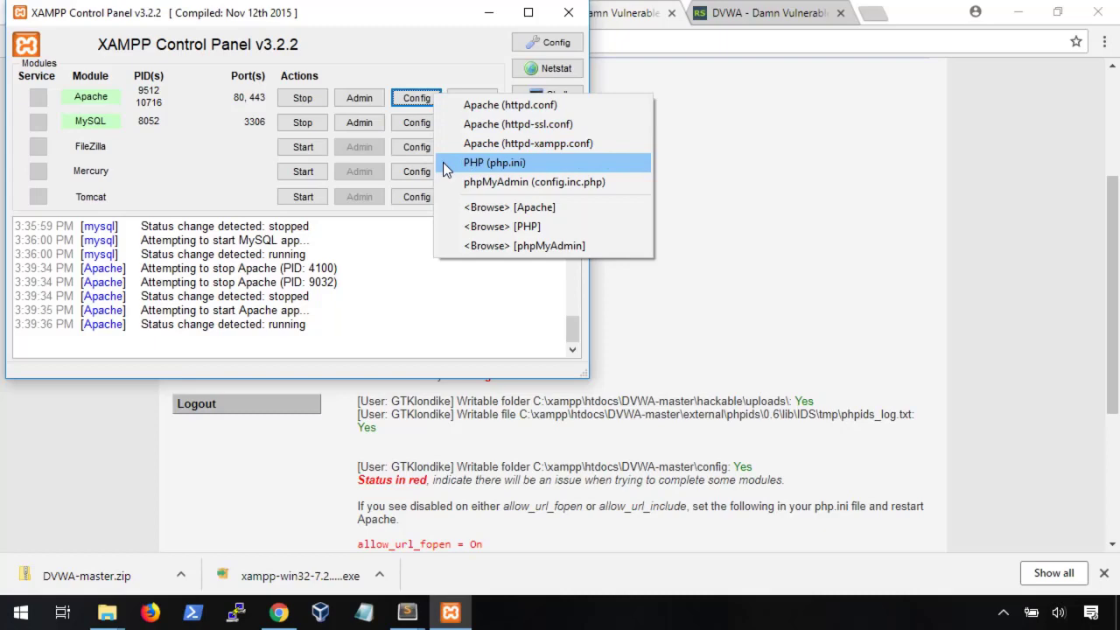
left_click(494, 161)
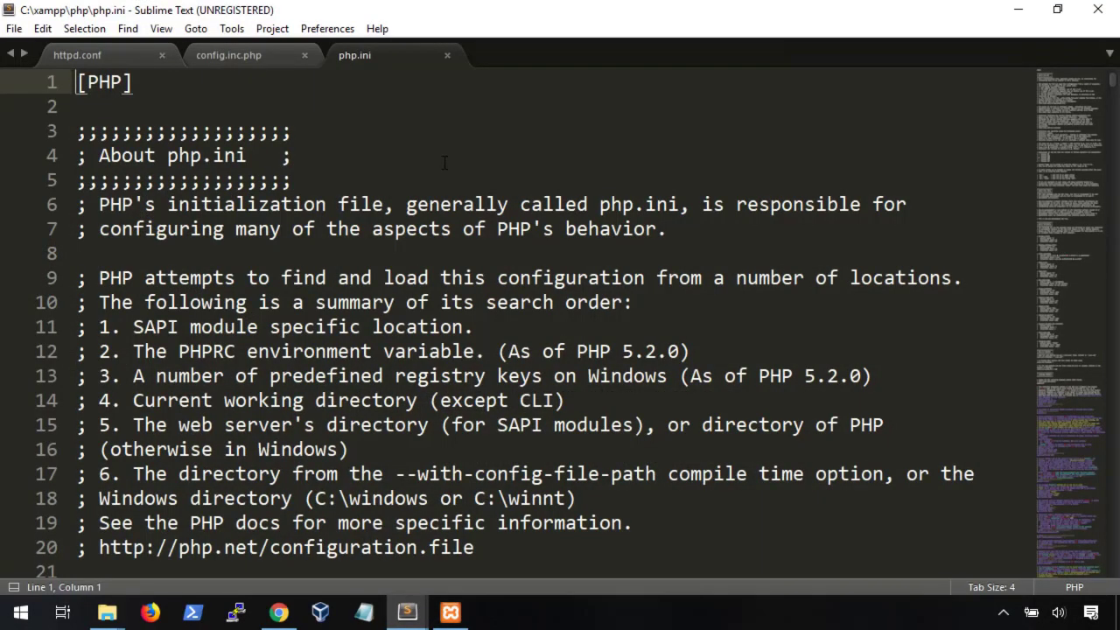
Find allow_url_include in php.ini, comment out the Off line and add allow_url_include=On
key("ctrl+f")
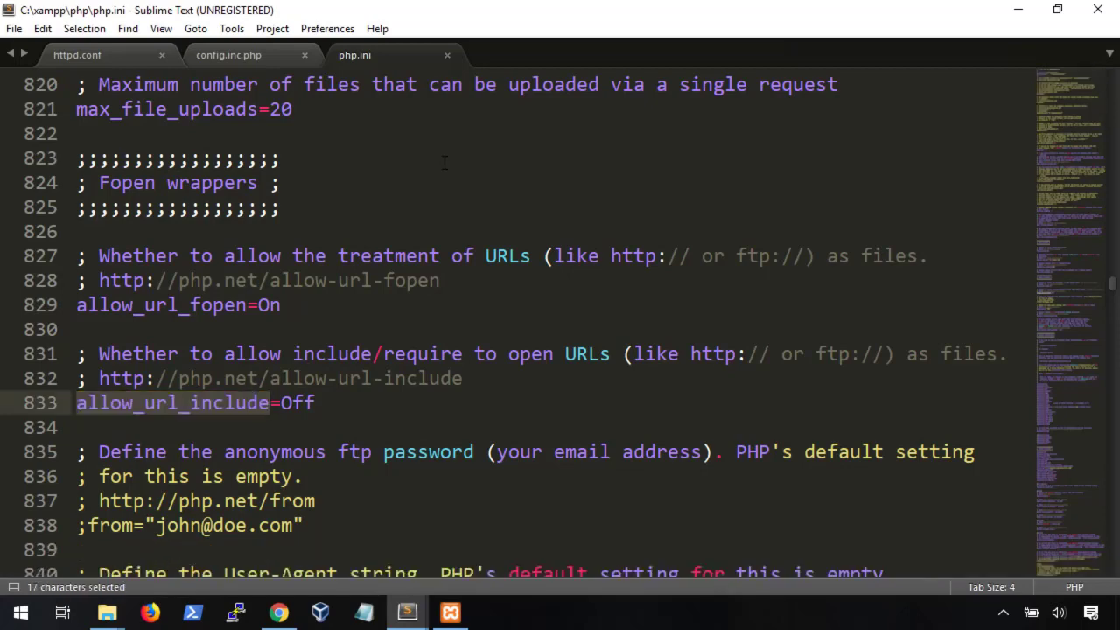
type("allow_url_include=On")
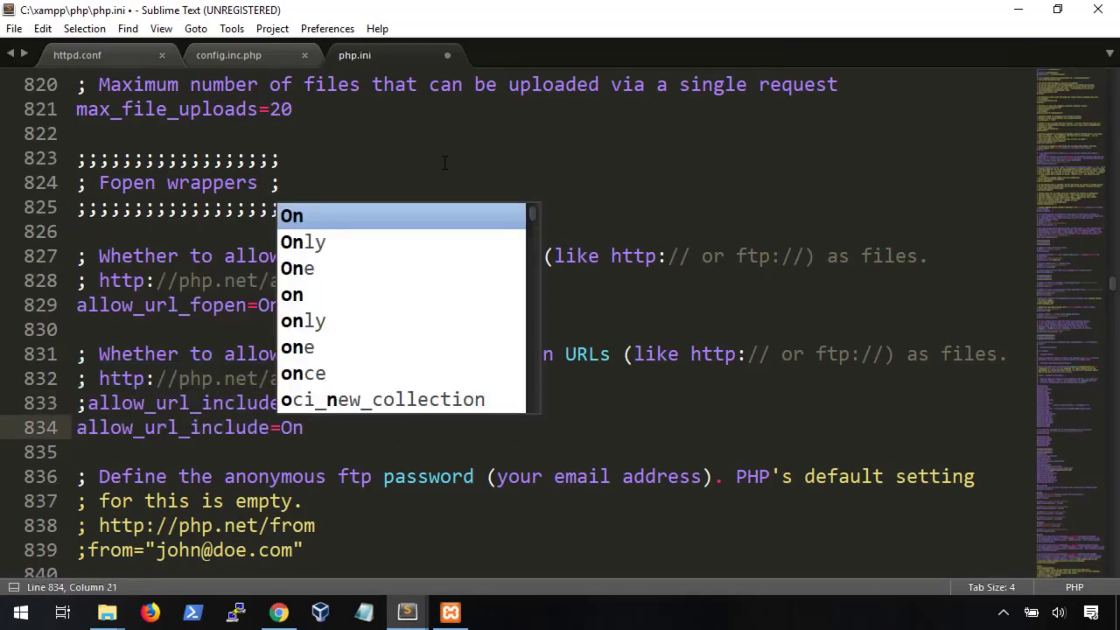
left_click(450, 613)
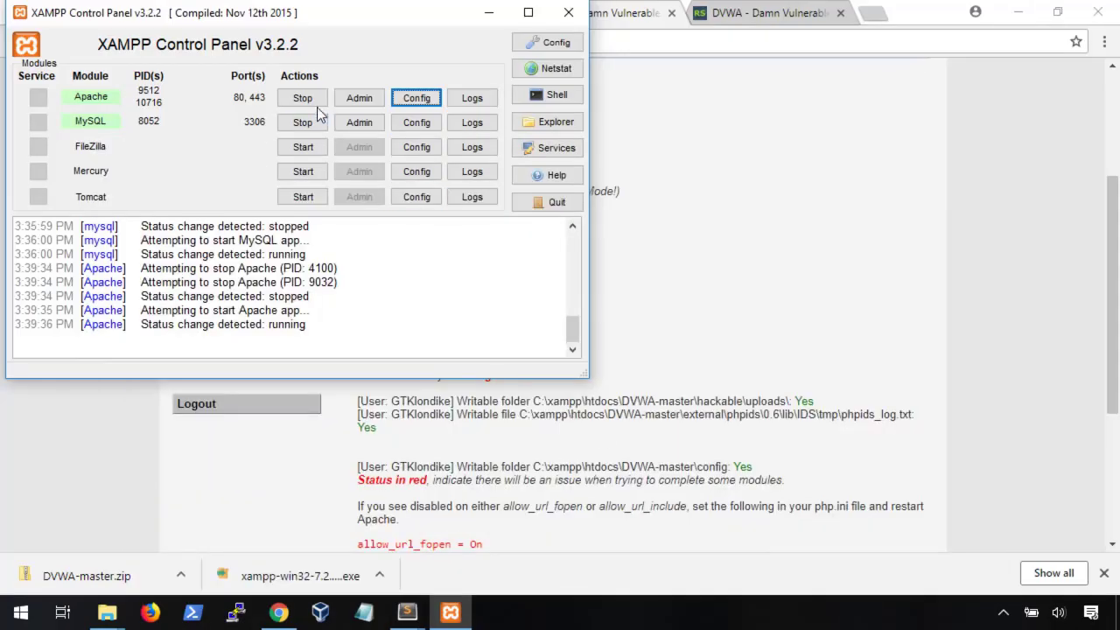
Restart Apache so the updated php.ini takes effect
left_click(301, 98)
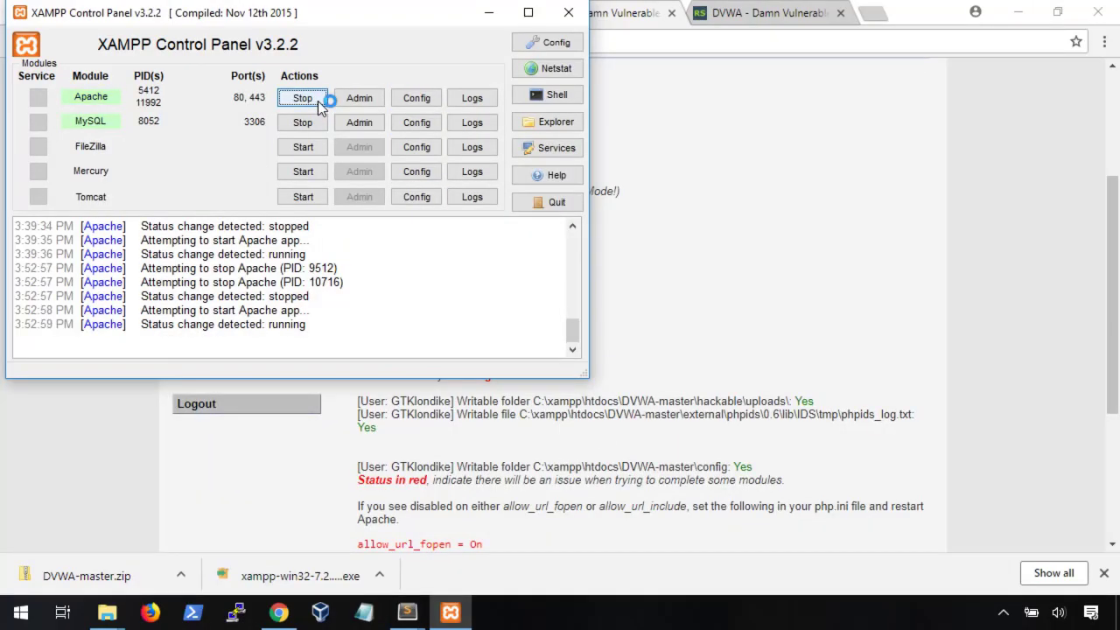
mouse_move(546, 94)
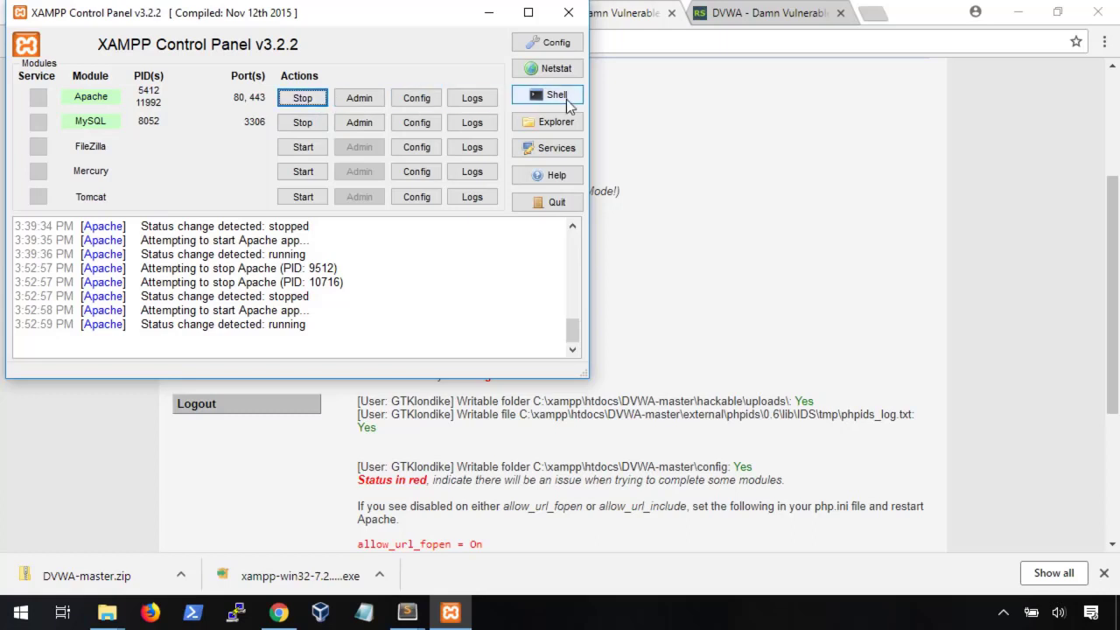